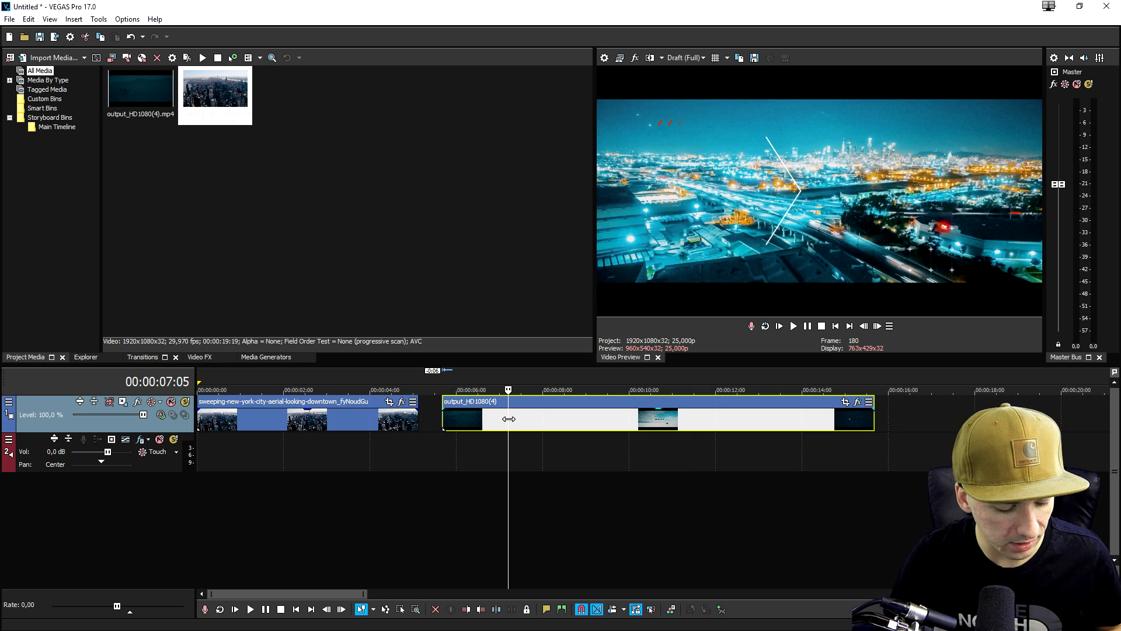
mouse_move(453, 421)
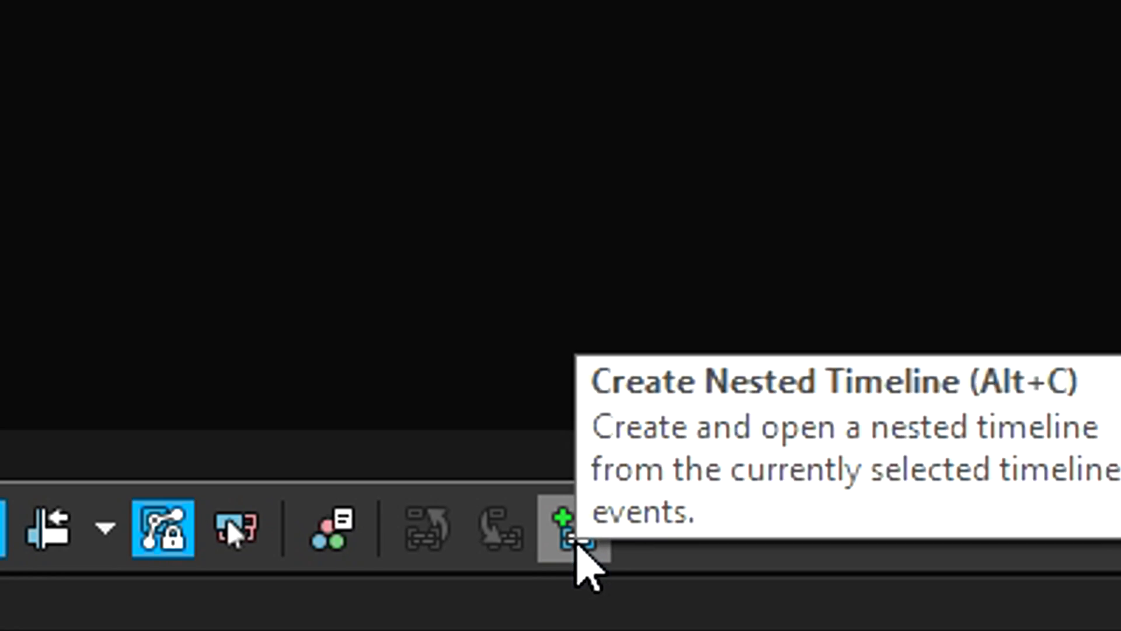
Create a nested timeline from the two selected clips on the video track.
left_click(573, 529)
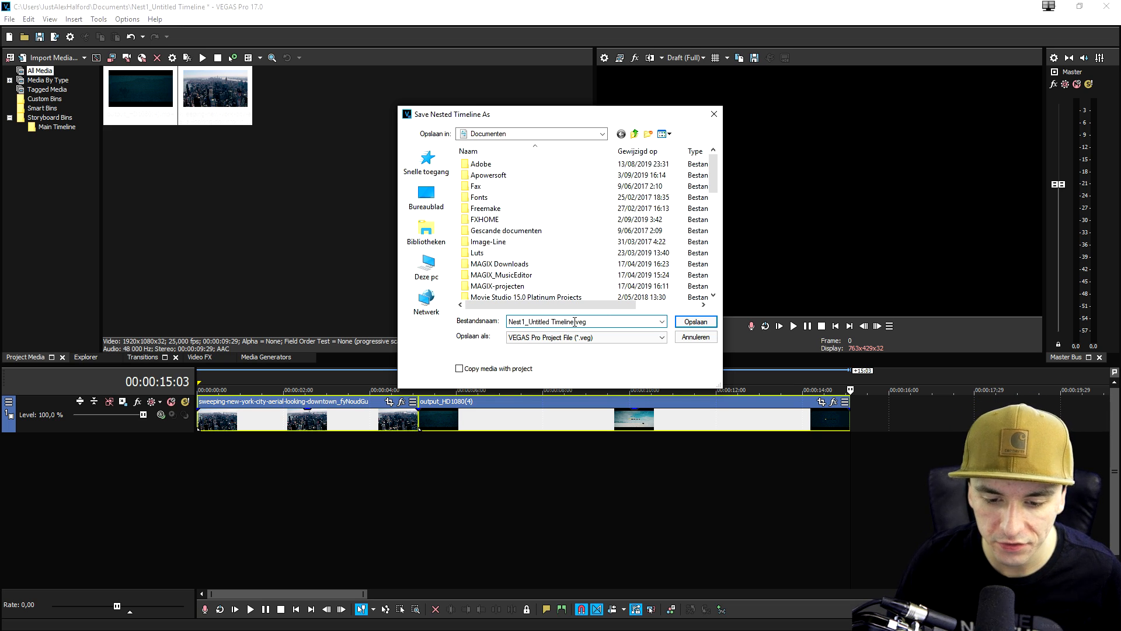
mouse_move(694, 321)
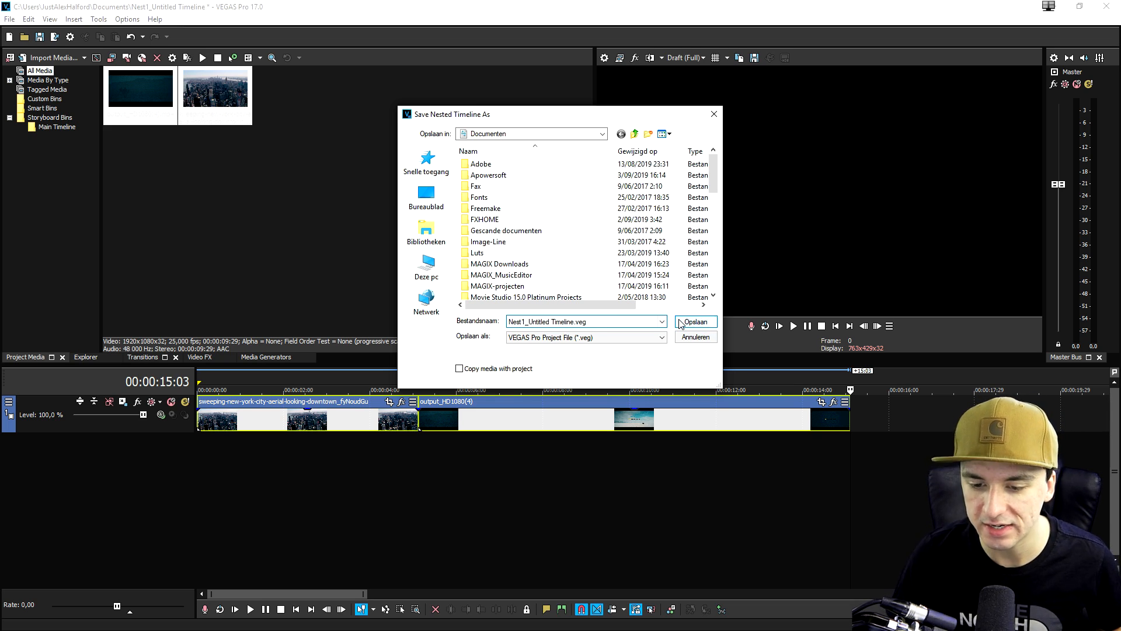
Save the nested timeline as Nest1_Untitled Timeline.veg in Documenten.
left_click(694, 322)
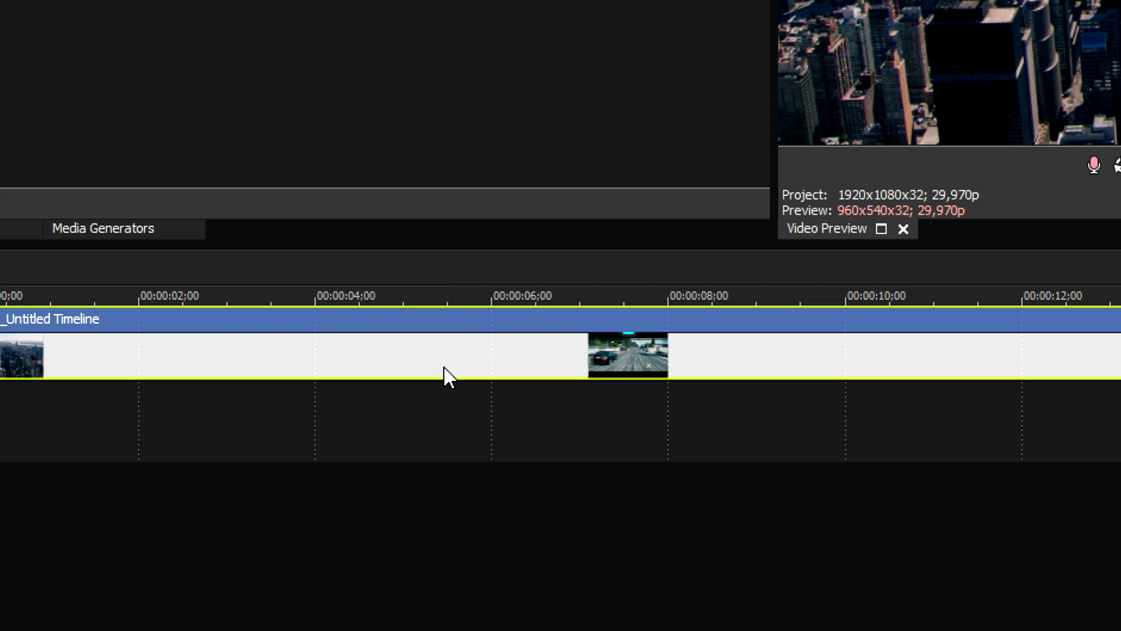
Select the Nest1_Untitled Timeline event in Nest1.veg and move it later on the timeline.
left_click(586, 295)
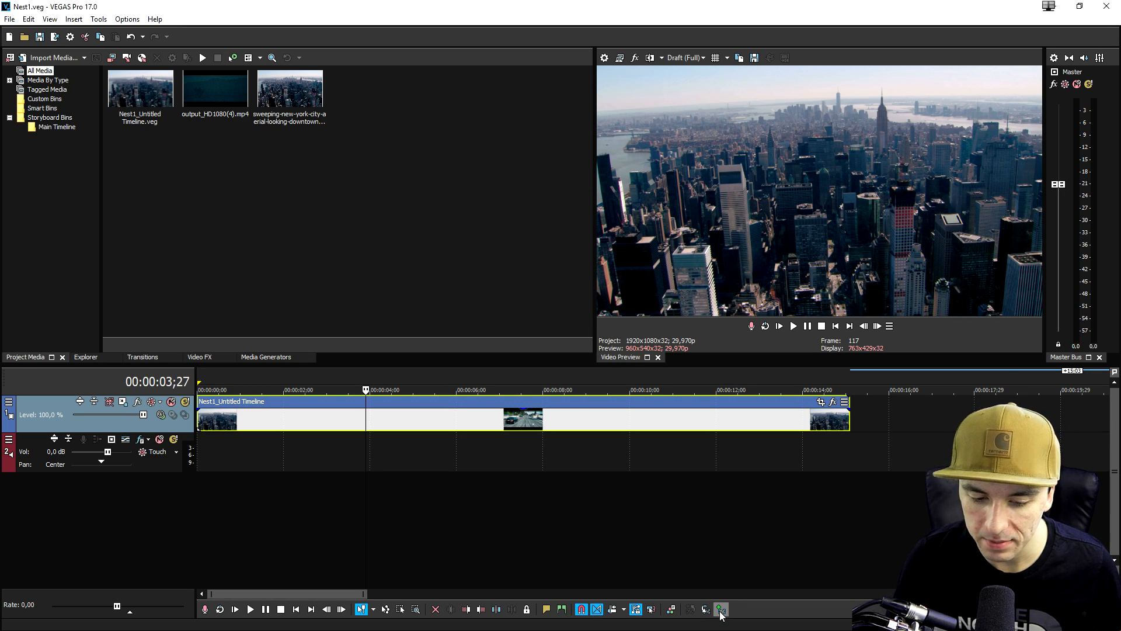
left_click(469, 389)
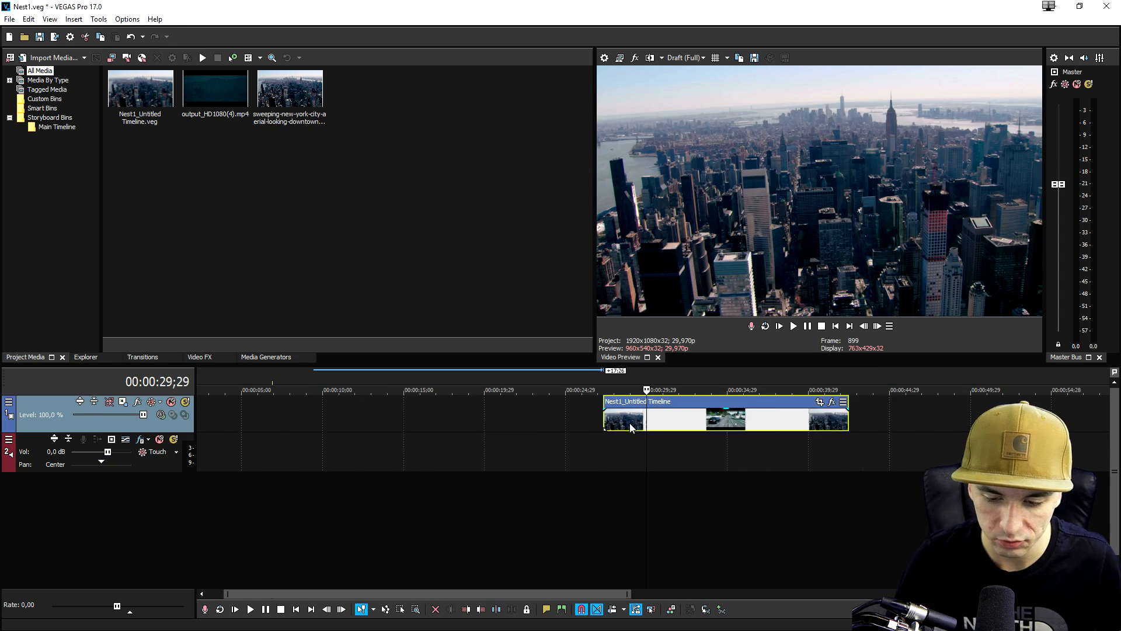
left_click(792, 326)
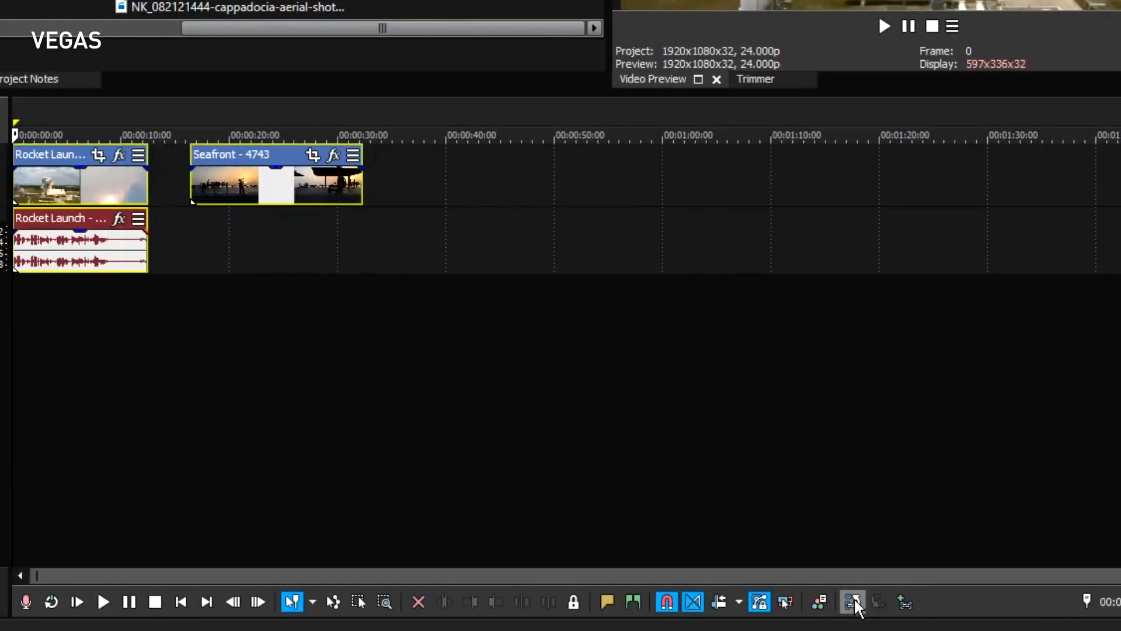
Nest the Rocket Launch and Seafront events into MyNewProject_Nest01.
left_click(853, 602)
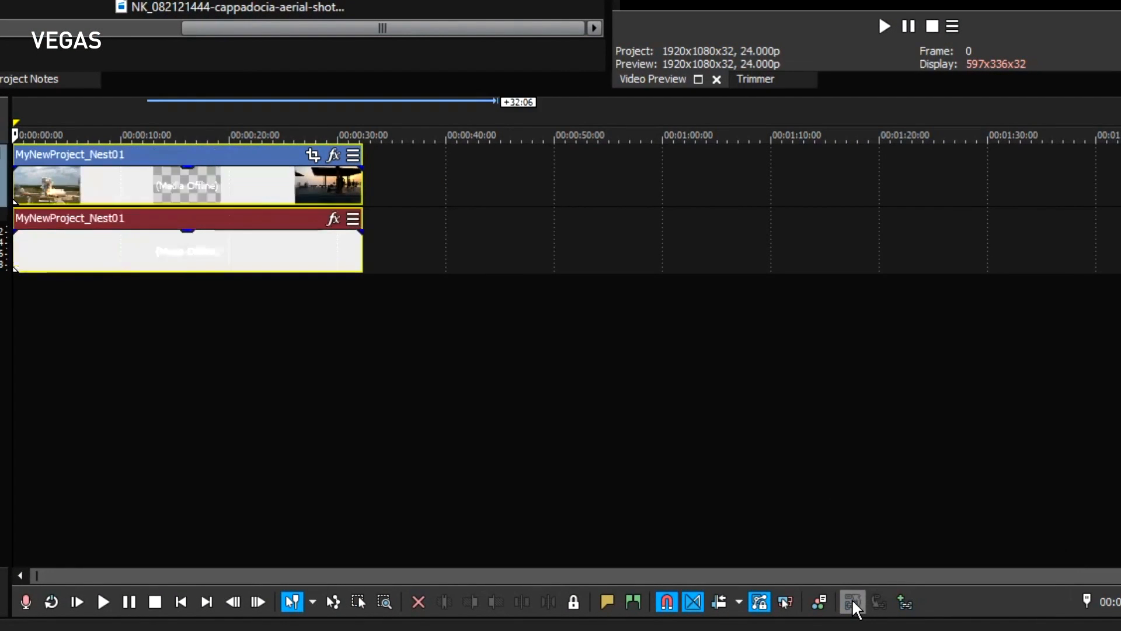
left_click(851, 602)
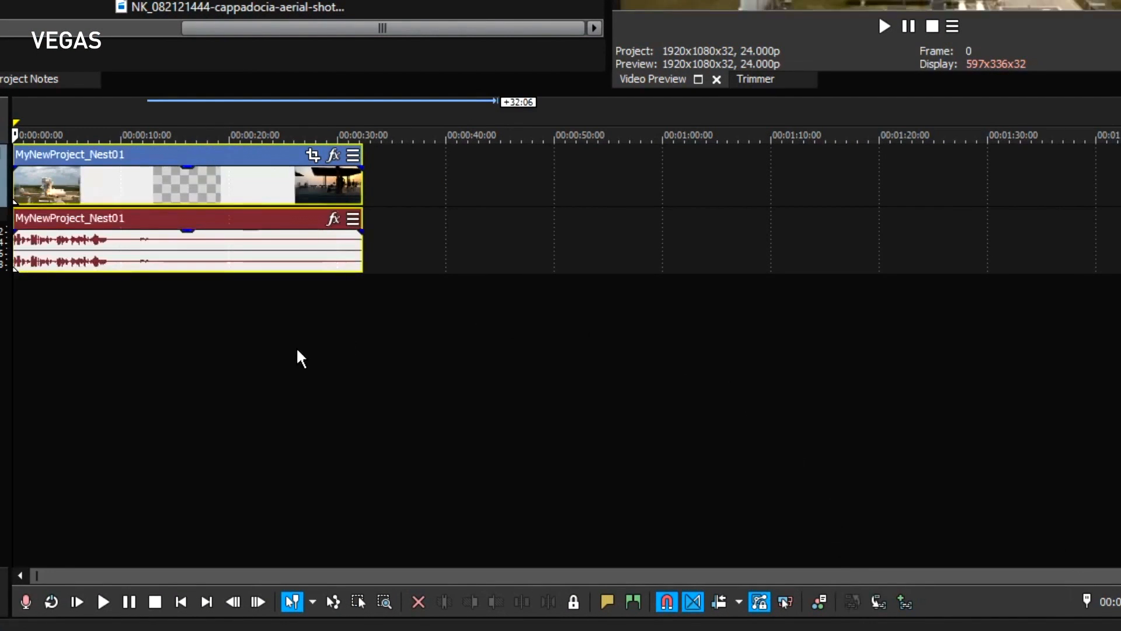
mouse_move(243, 199)
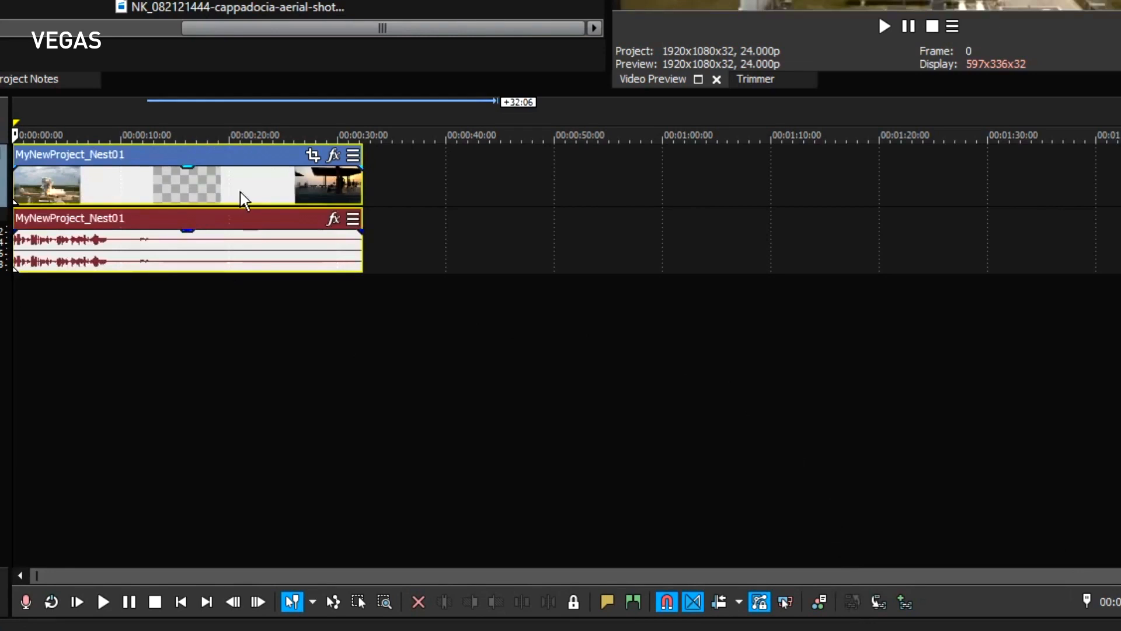
mouse_move(219, 186)
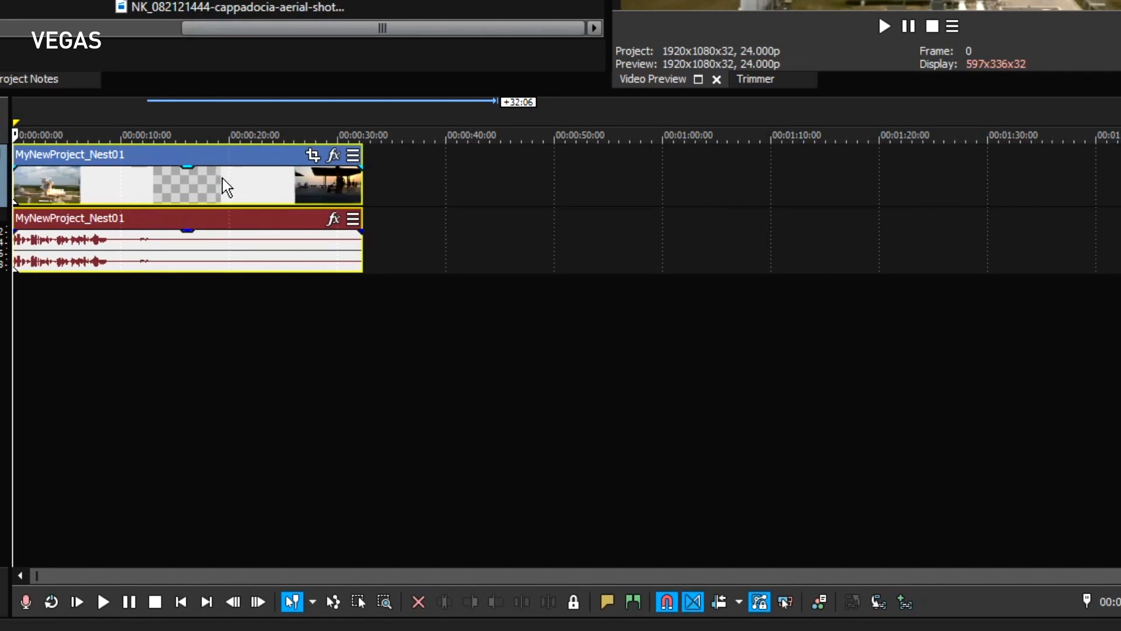
mouse_move(229, 188)
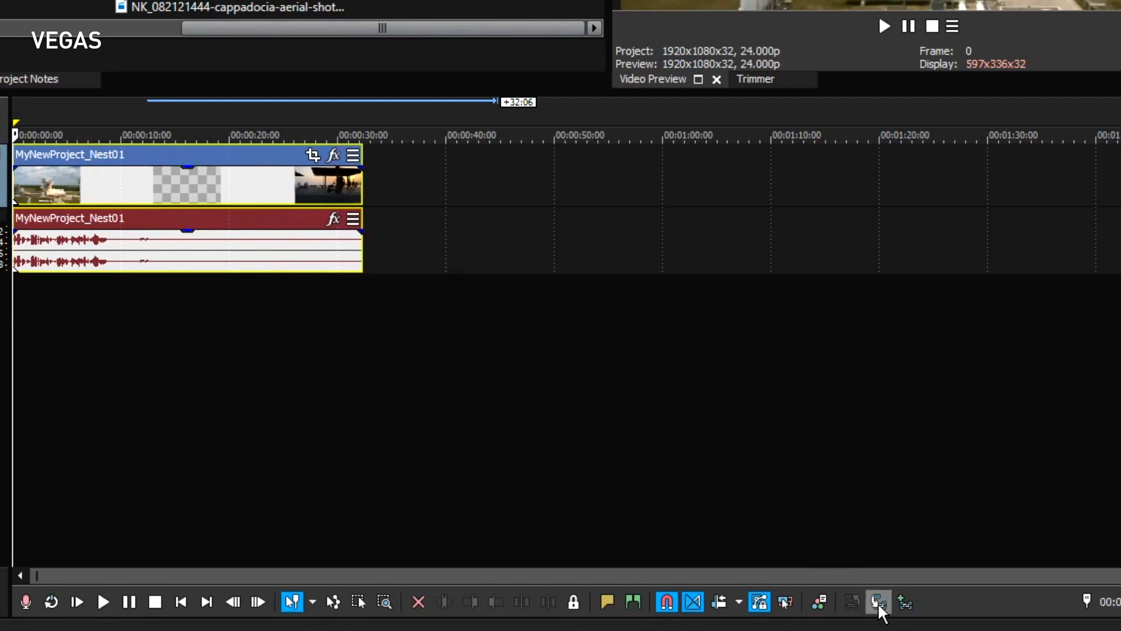
mouse_move(879, 601)
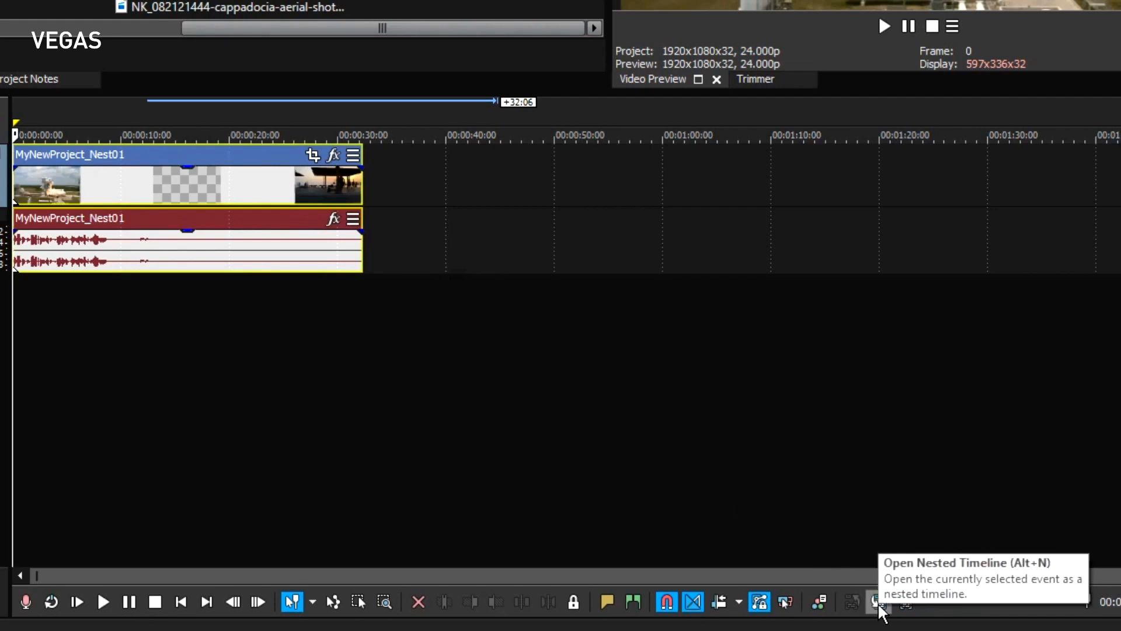
Open the MyNewProject_Nest01 event's nested timeline to show Rocket Launch and Seafront.
left_click(878, 602)
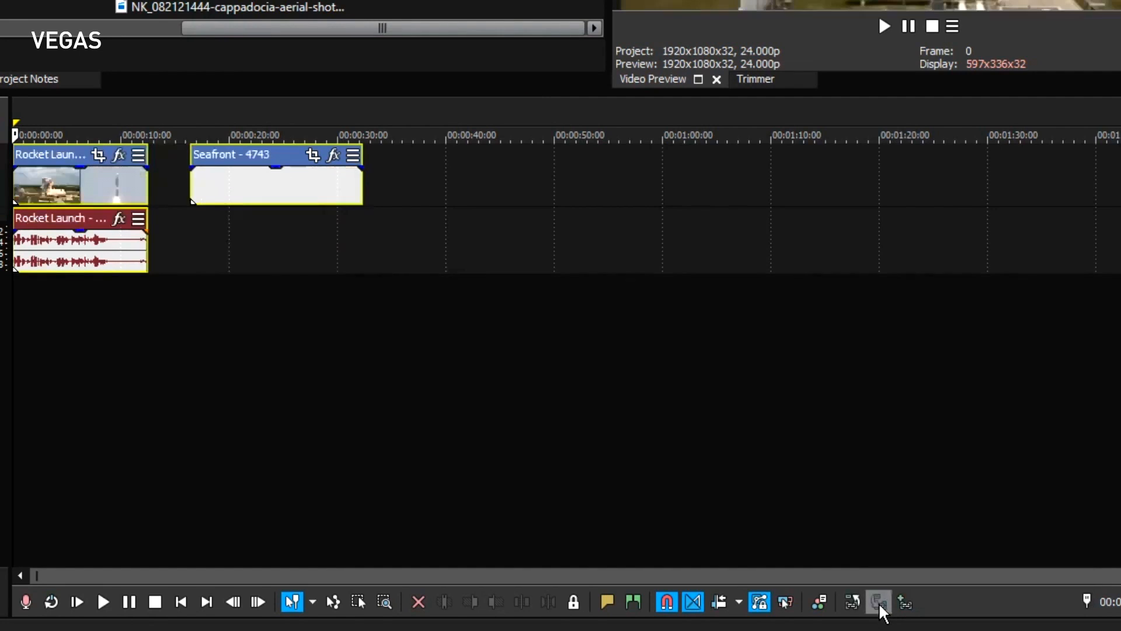
left_click(879, 601)
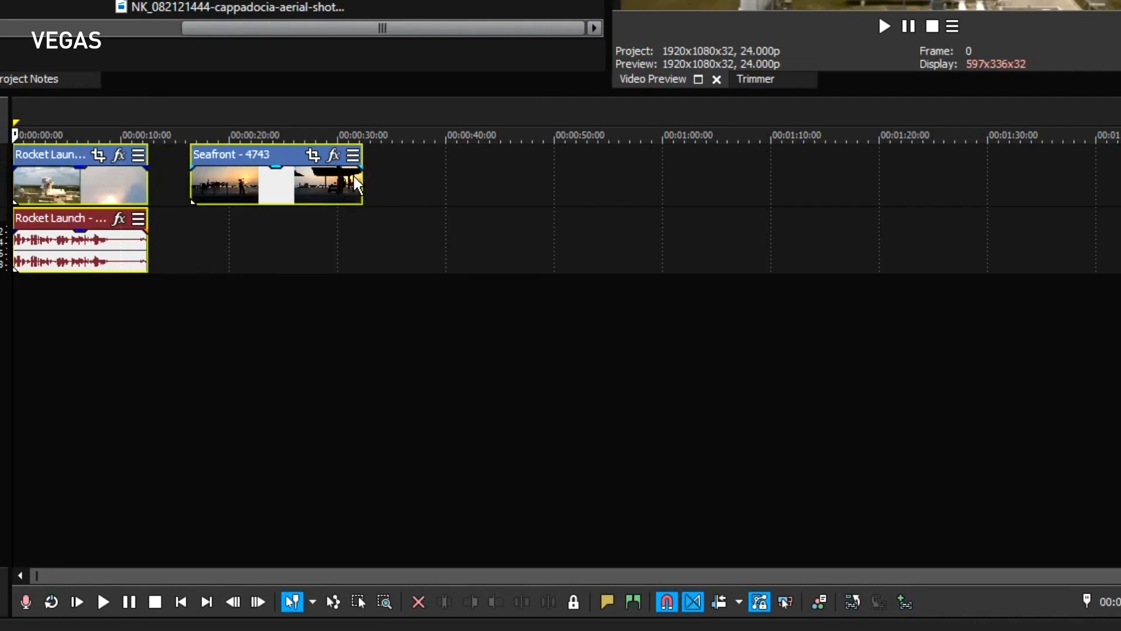
left_click_drag(361, 179, 243, 179)
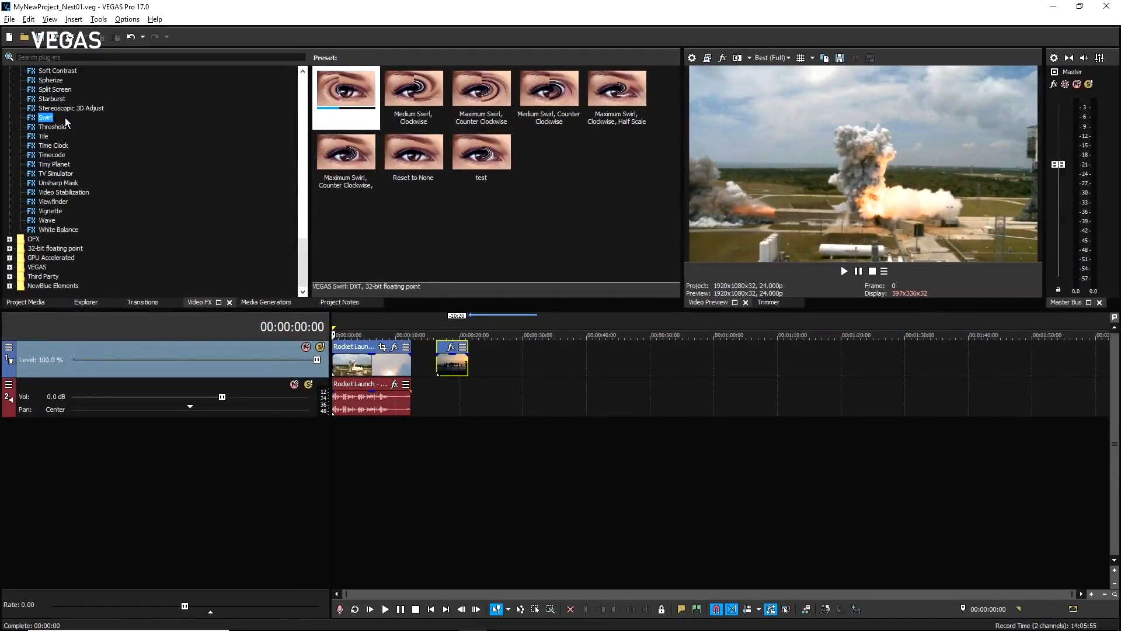
Apply the Swirl preset Maximum Swirl, Clockwise to the Rocket Launch clip.
left_click(346, 88)
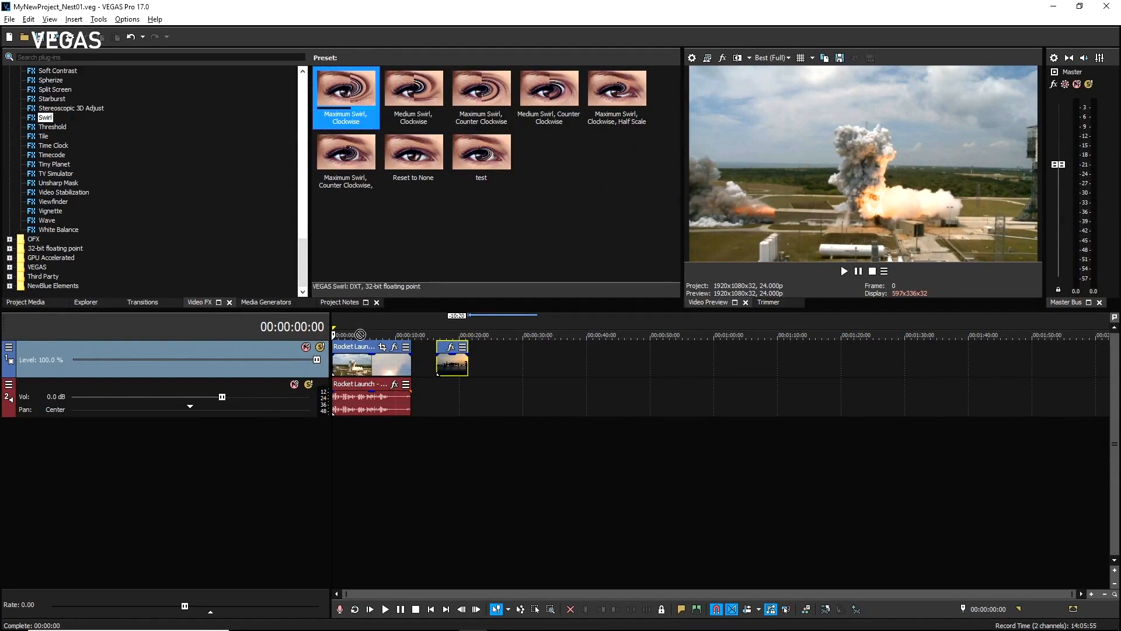
double_click(345, 89)
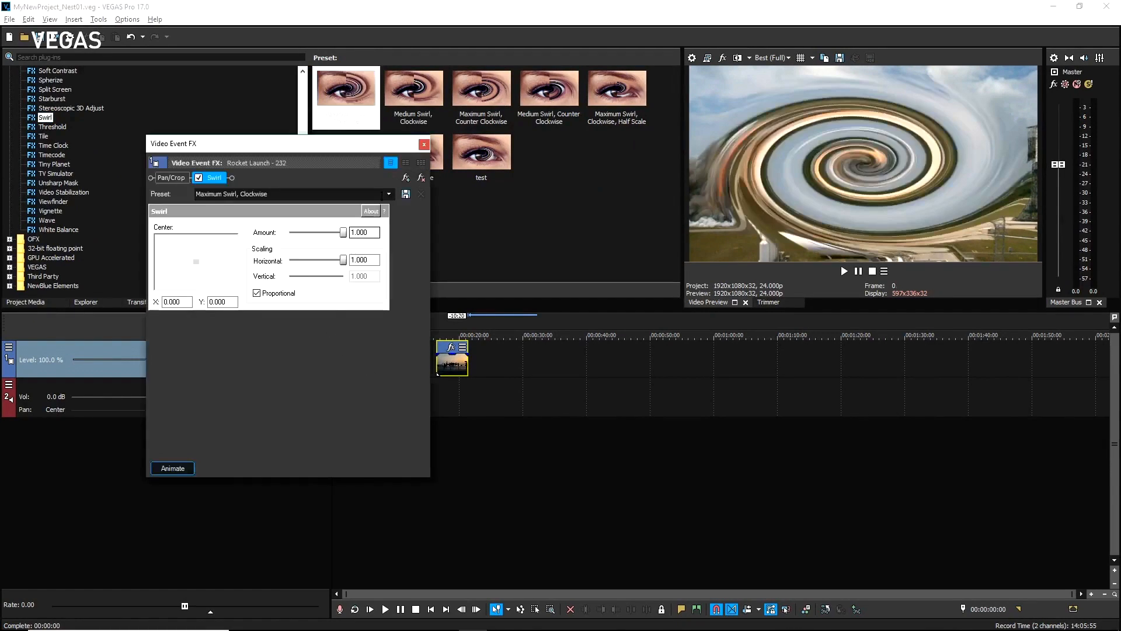
left_click(424, 144)
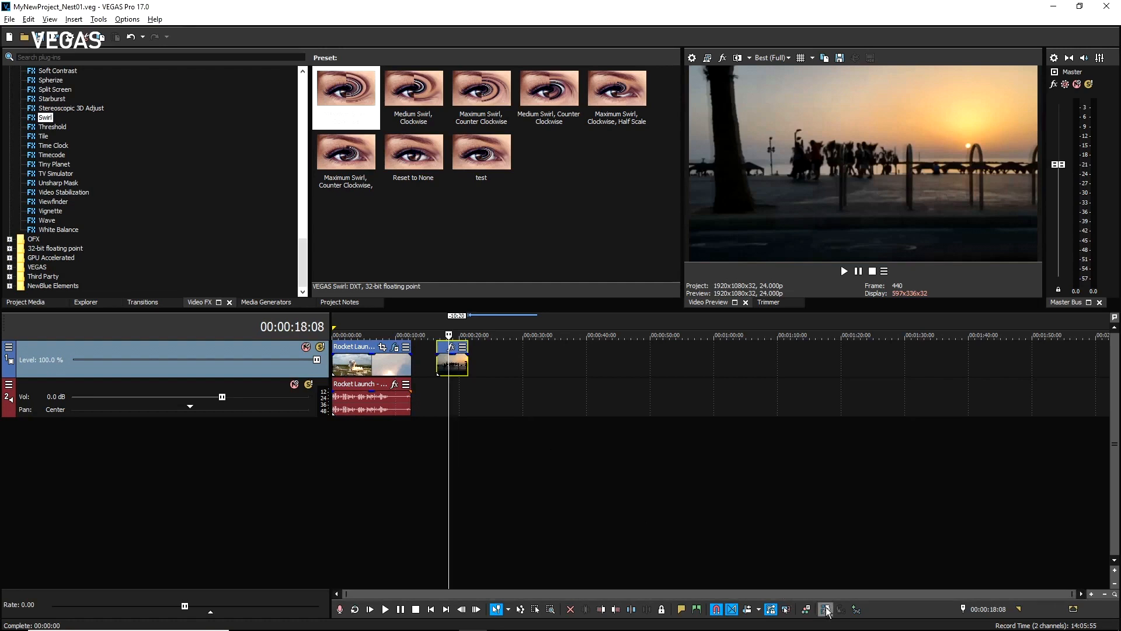
mouse_move(824, 609)
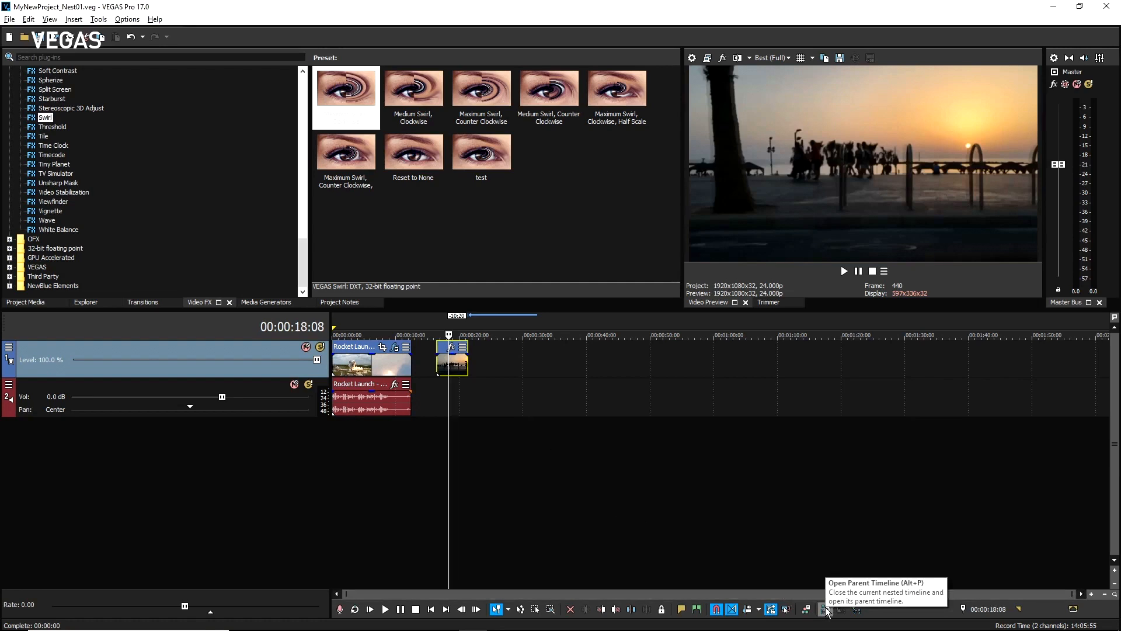
Return to the parent timeline showing the swirled MyNewProject_Nest01 event.
left_click(823, 608)
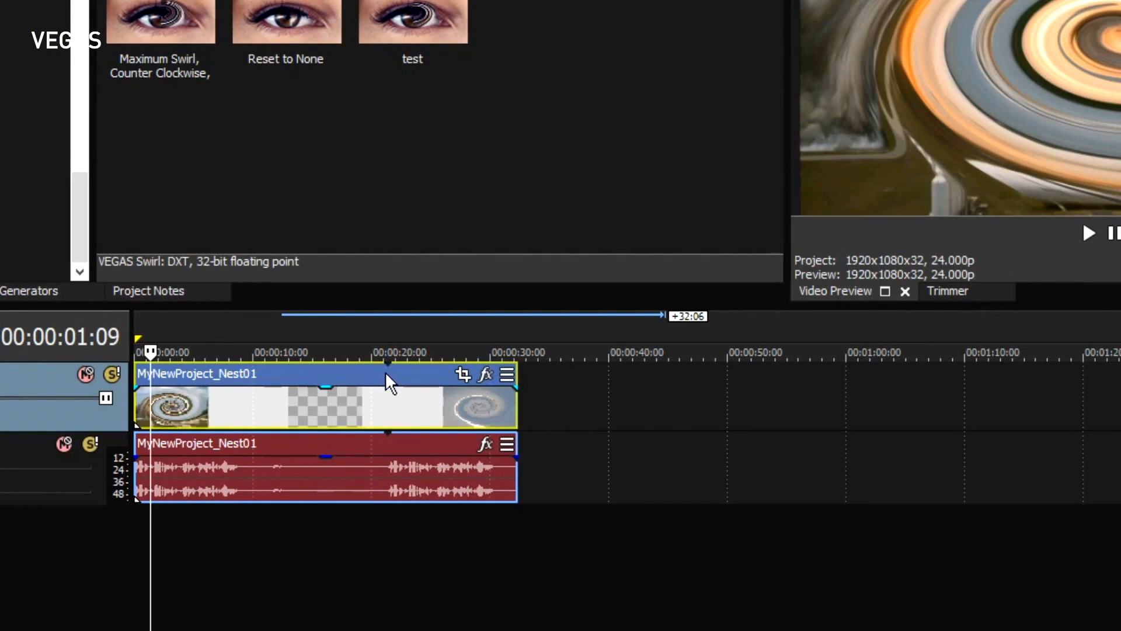
mouse_move(396, 384)
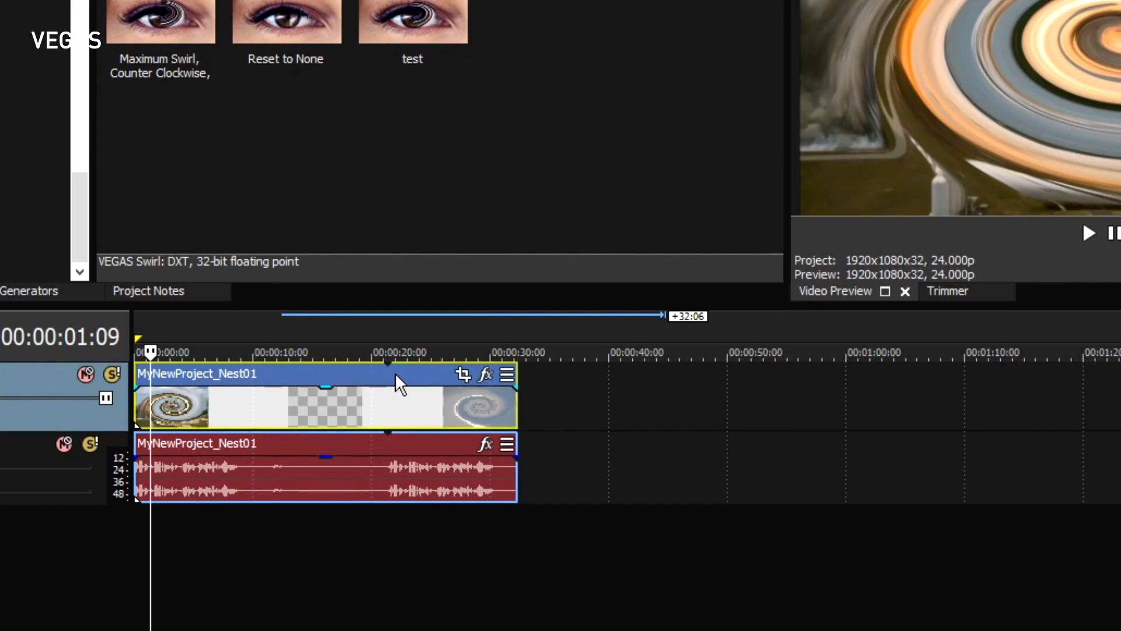
mouse_move(382, 408)
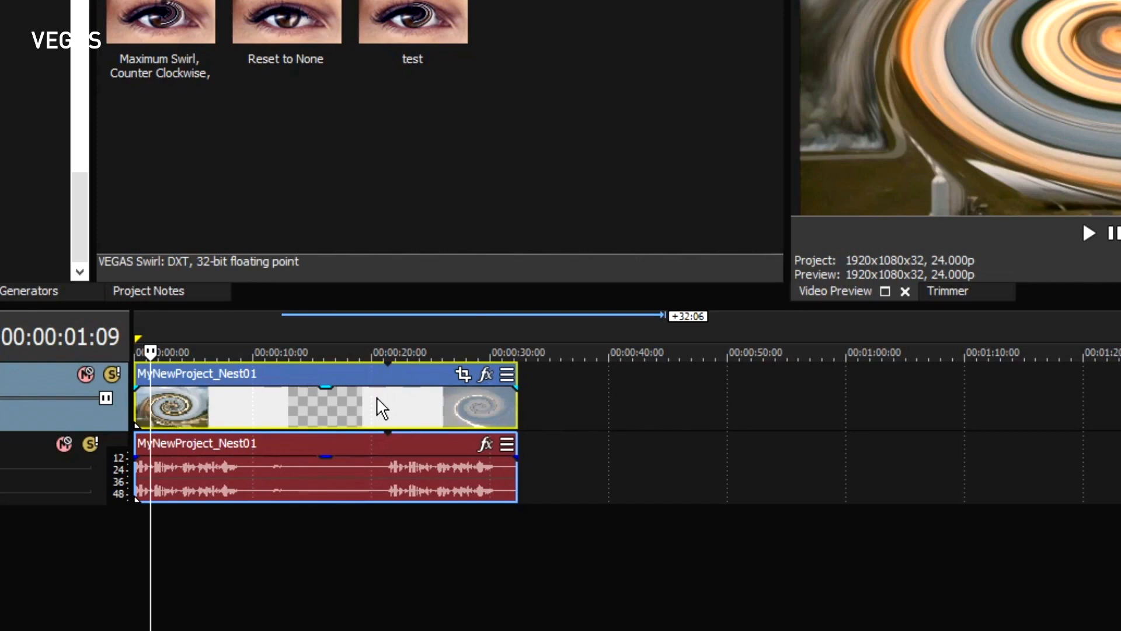
mouse_move(418, 408)
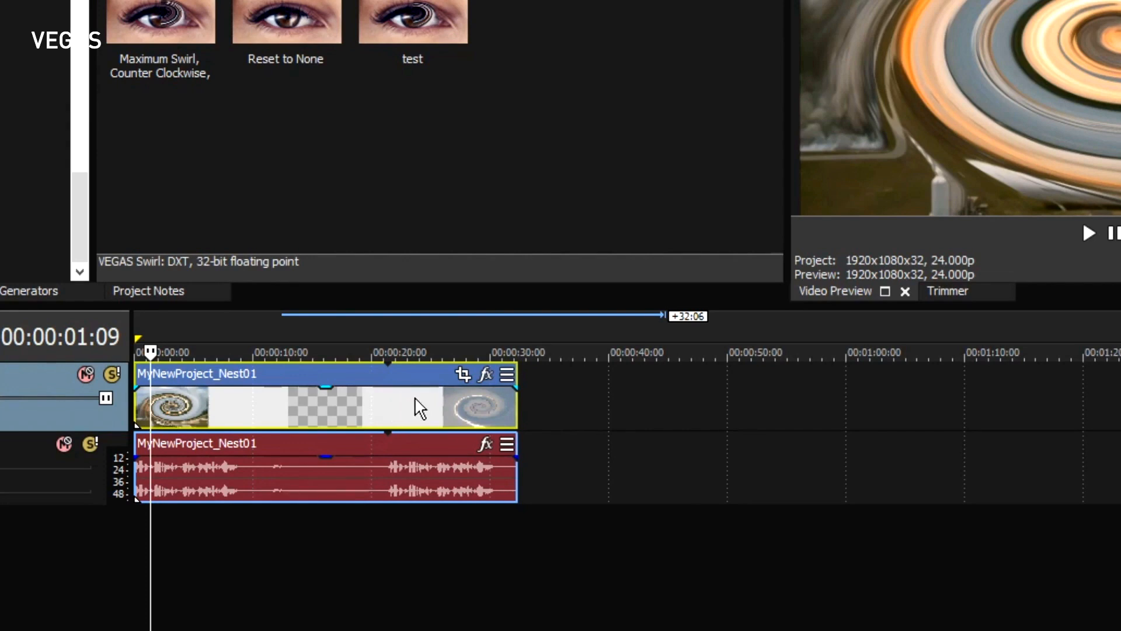
mouse_move(478, 409)
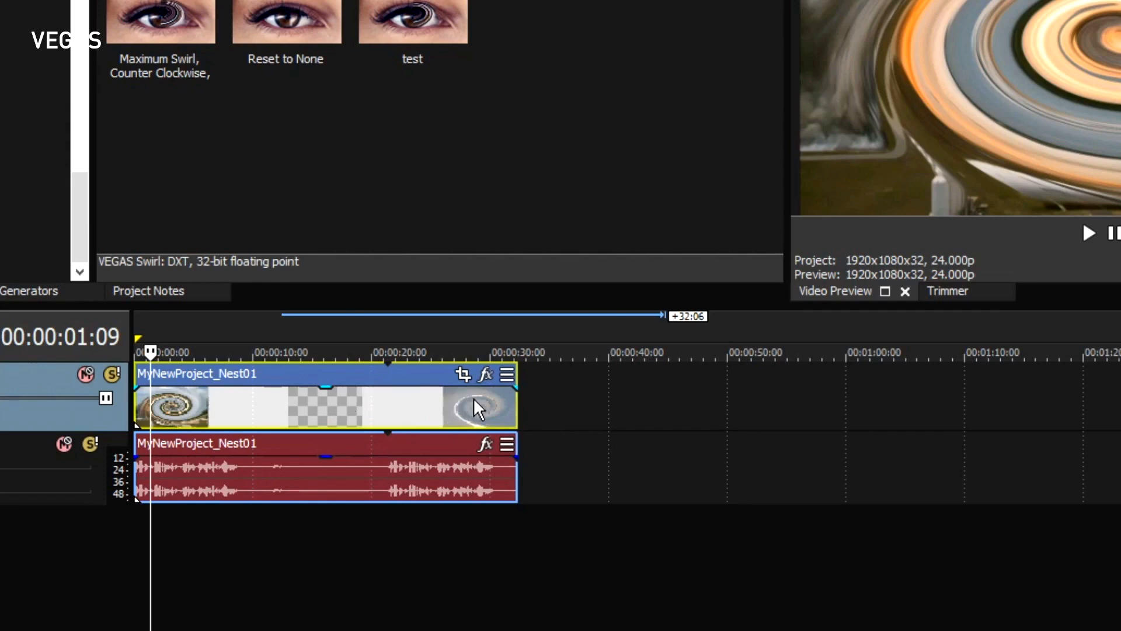
mouse_move(389, 377)
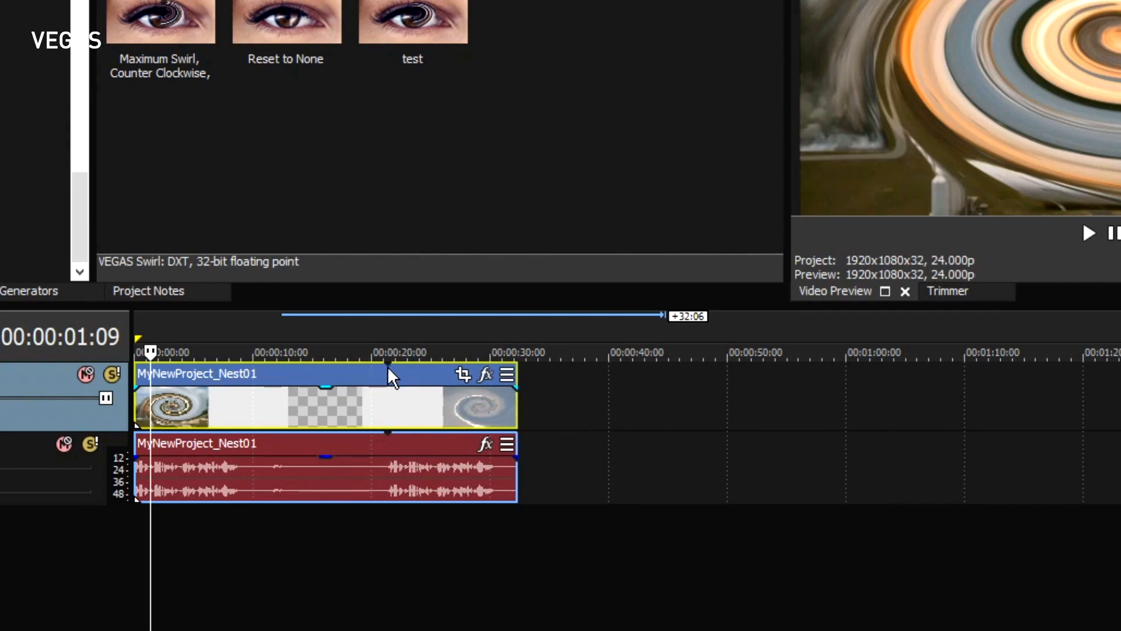
mouse_move(481, 405)
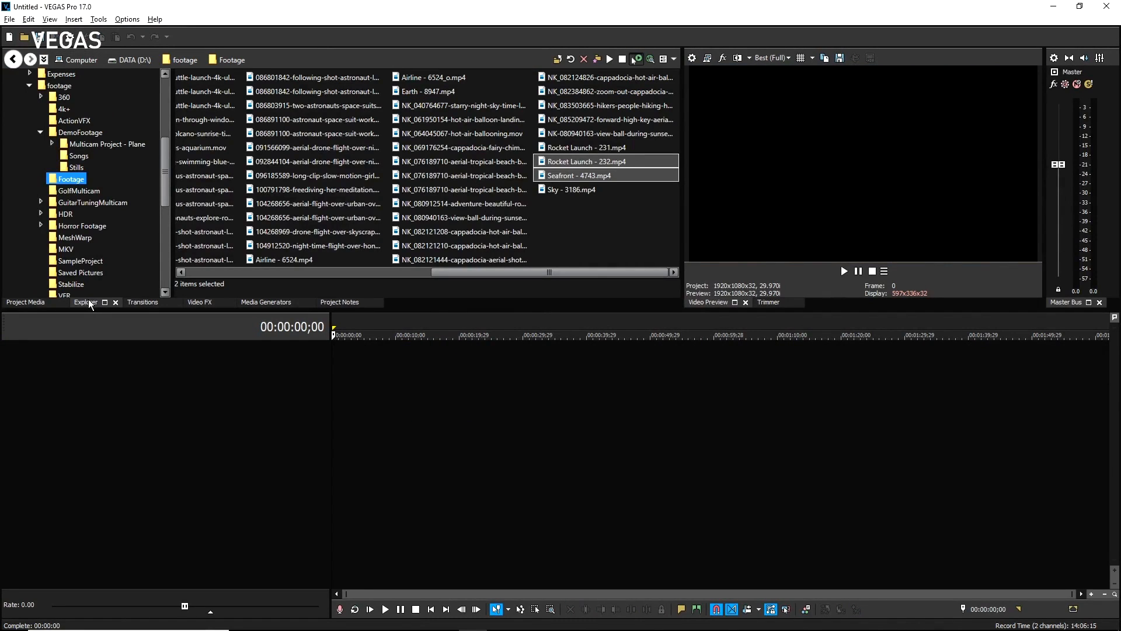
Add Sky - 3186.mp4 alongside Rocket Launch and Seafront, matching media video settings.
left_click(570, 189)
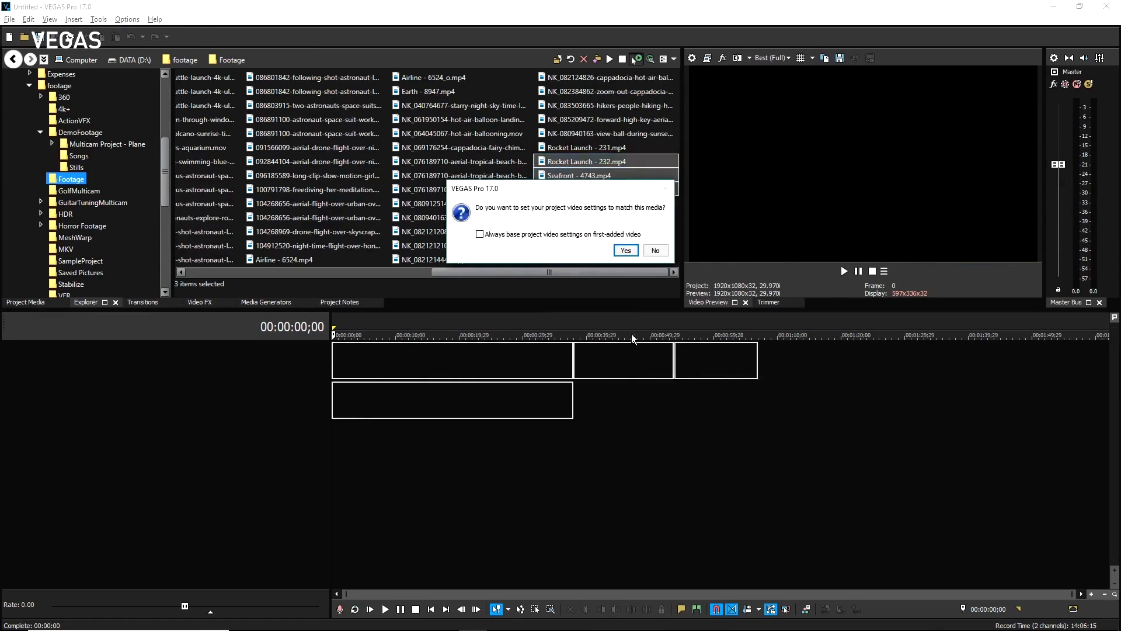
left_click(654, 250)
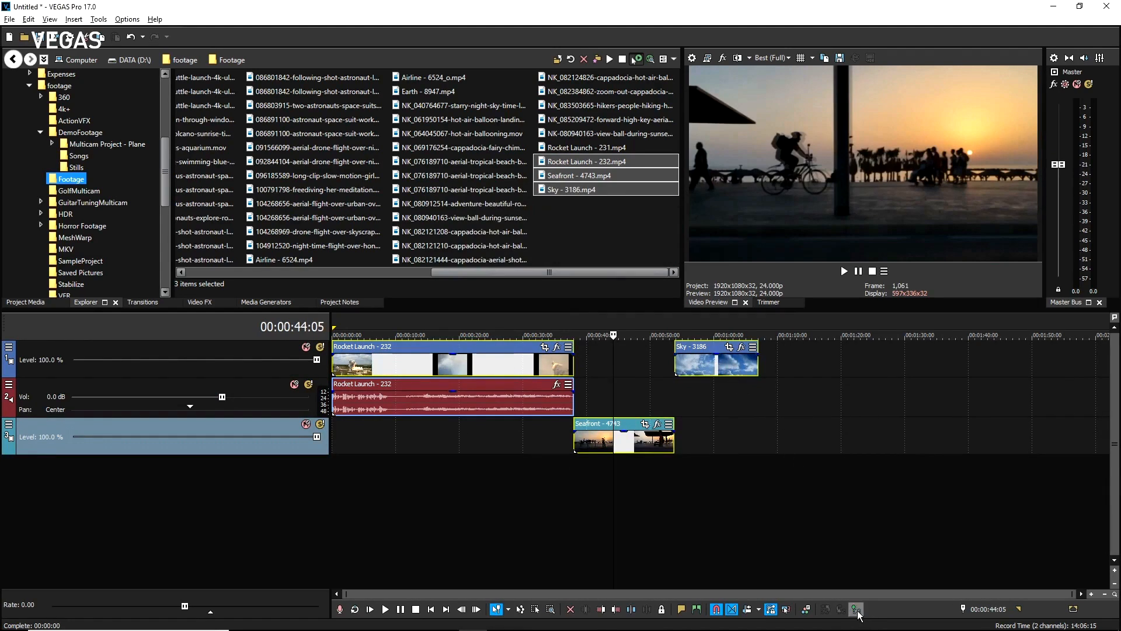
Start nesting the selected events, bringing up the compositing and audio warning.
left_click(856, 613)
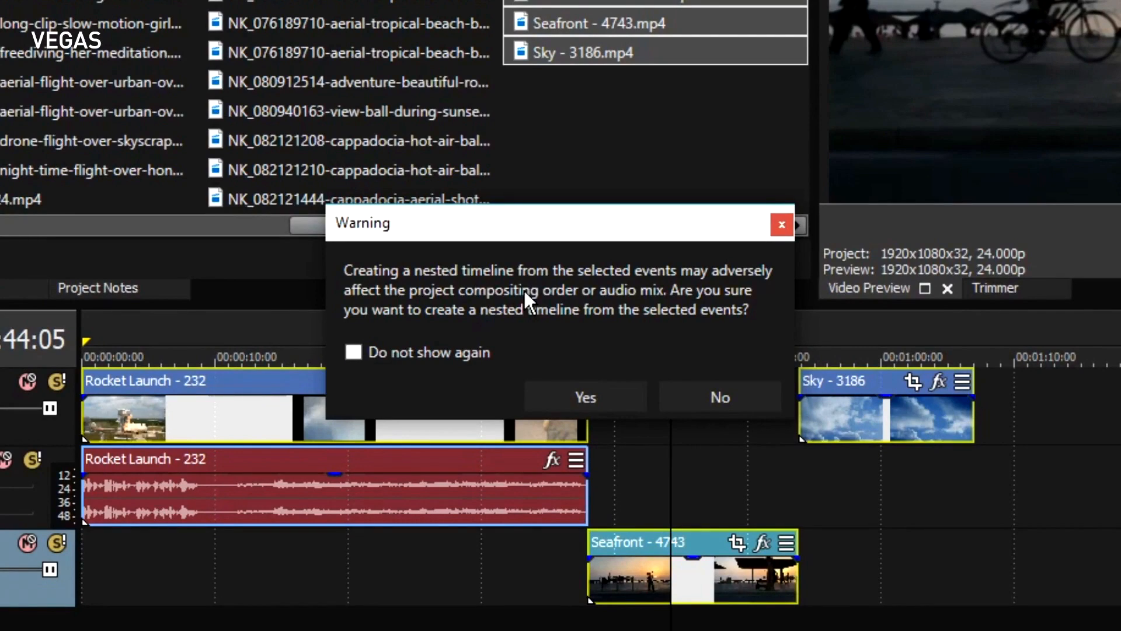
mouse_move(541, 323)
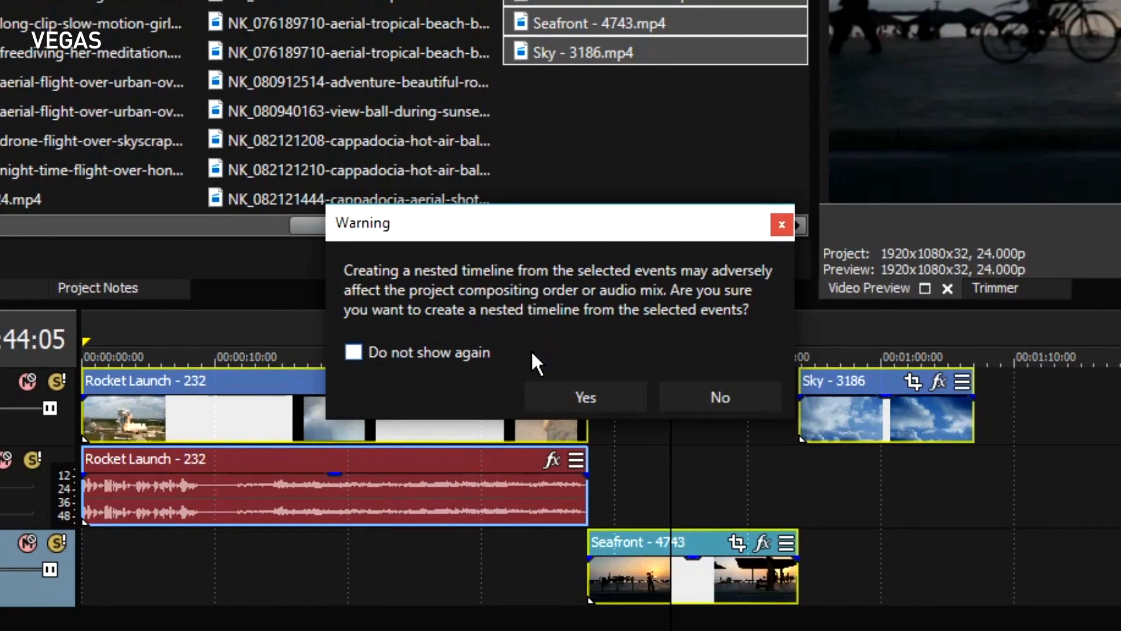
mouse_move(540, 368)
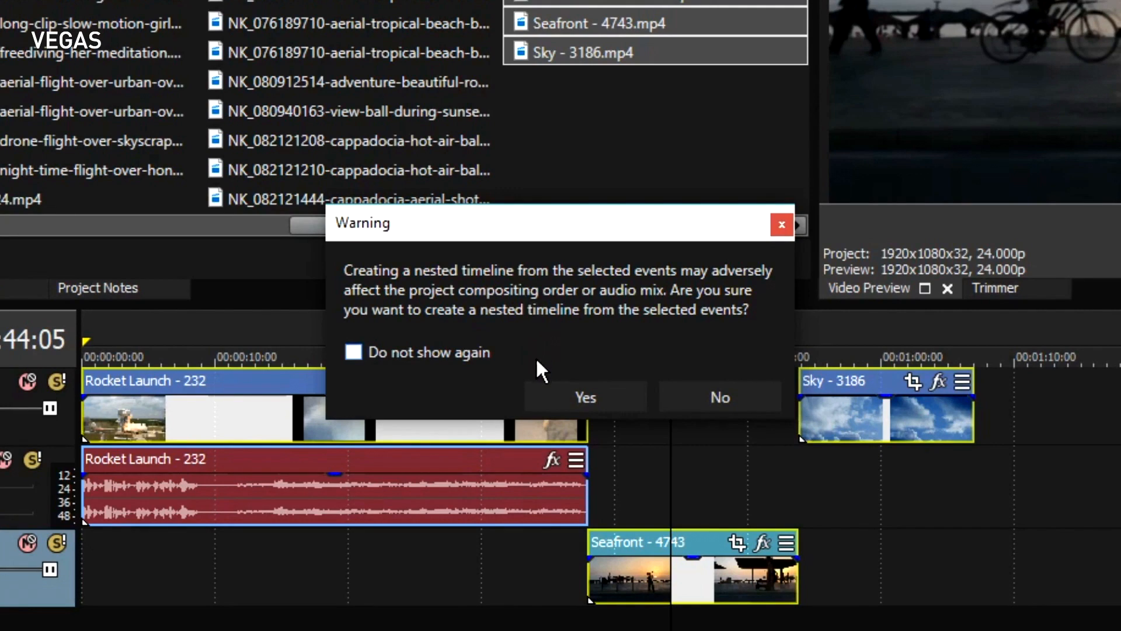
mouse_move(697, 558)
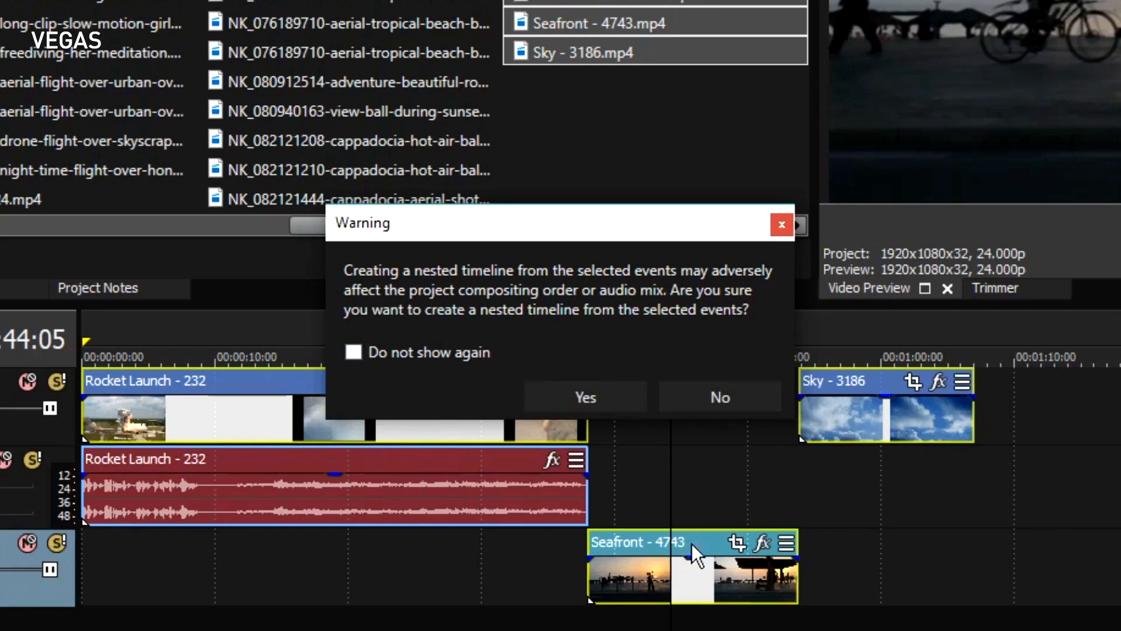
mouse_move(460, 472)
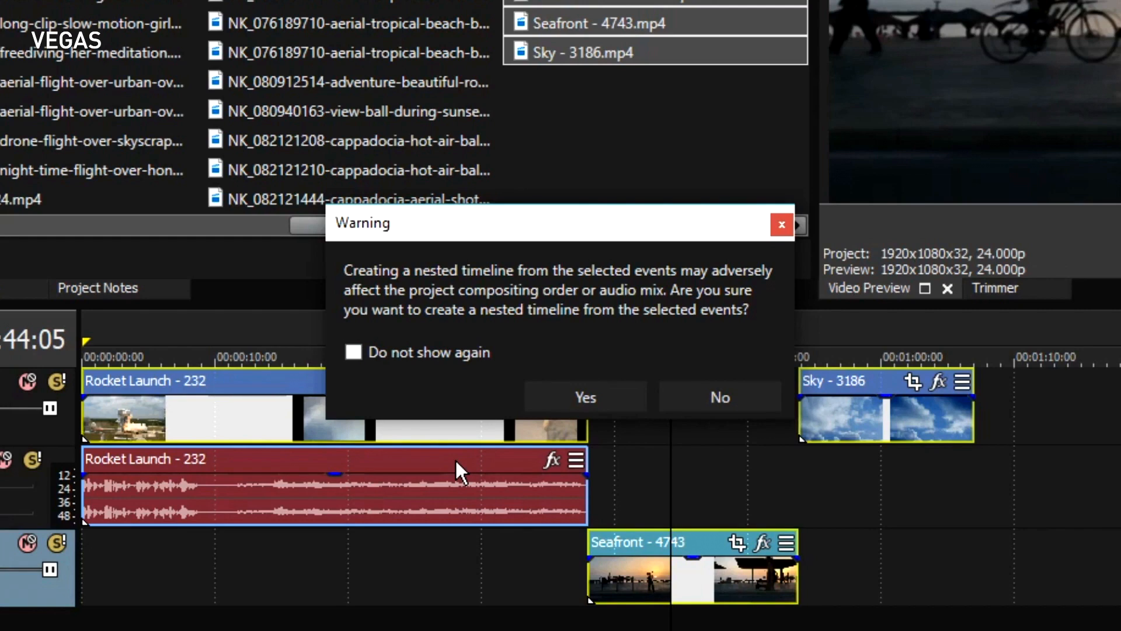
mouse_move(438, 386)
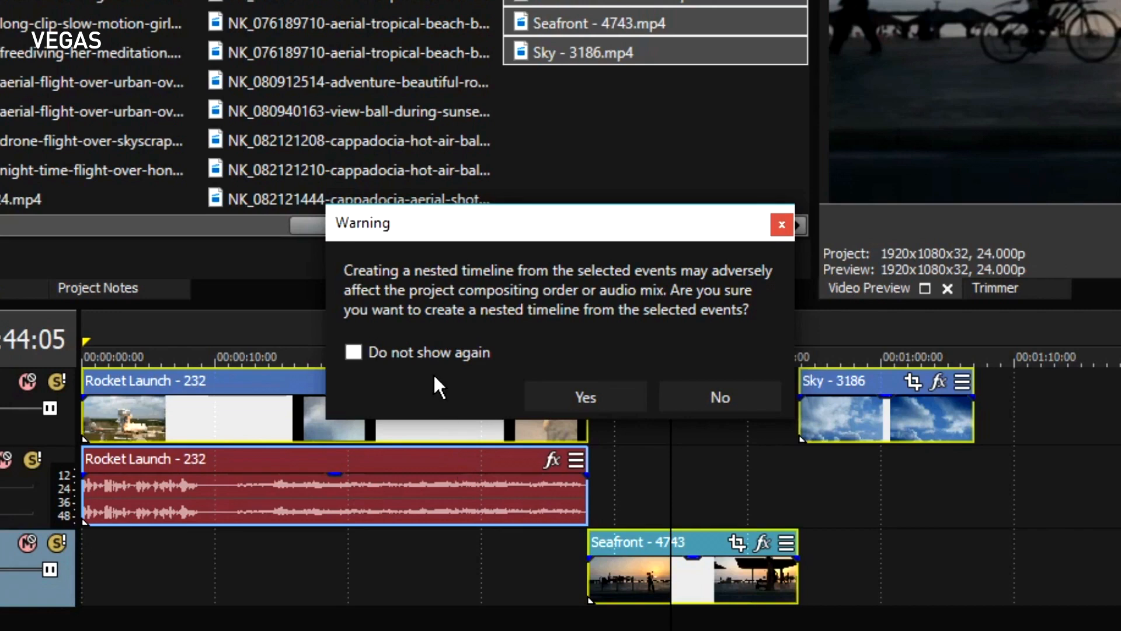
mouse_move(461, 368)
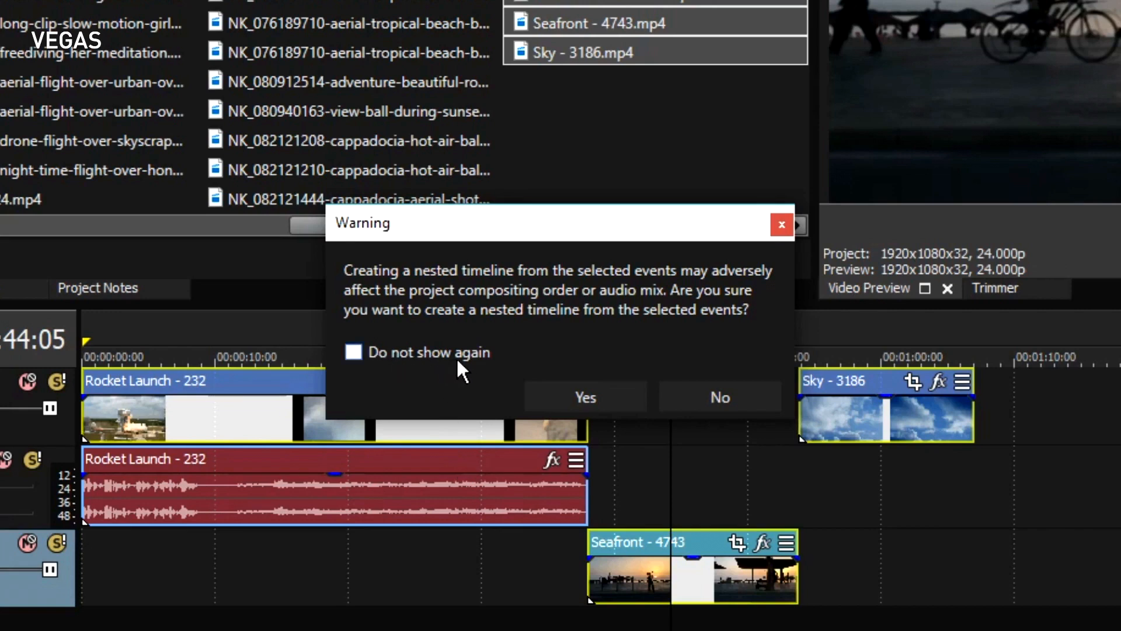
mouse_move(401, 375)
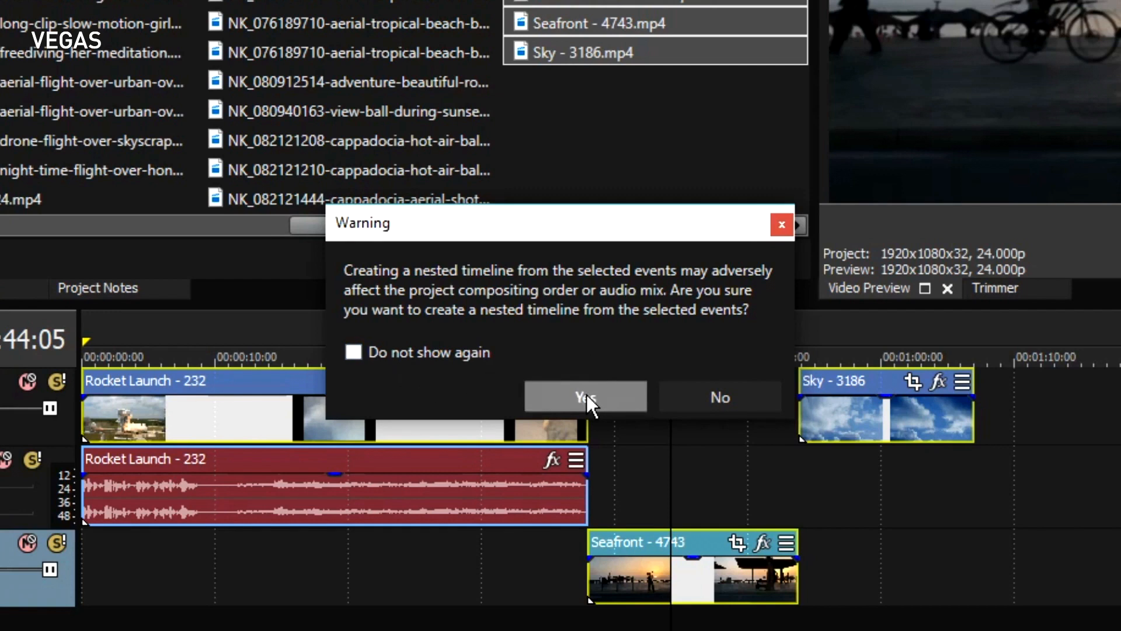
Confirm the nesting warning and save the nested timeline as Another_ANewNest.veg.
left_click(584, 397)
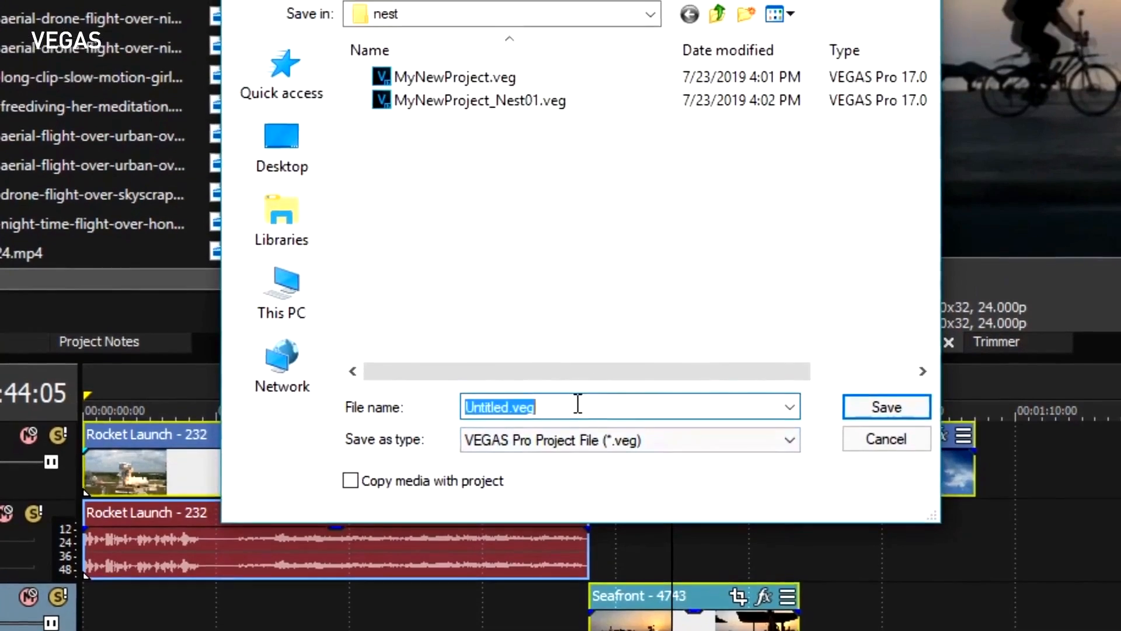
left_click(886, 406)
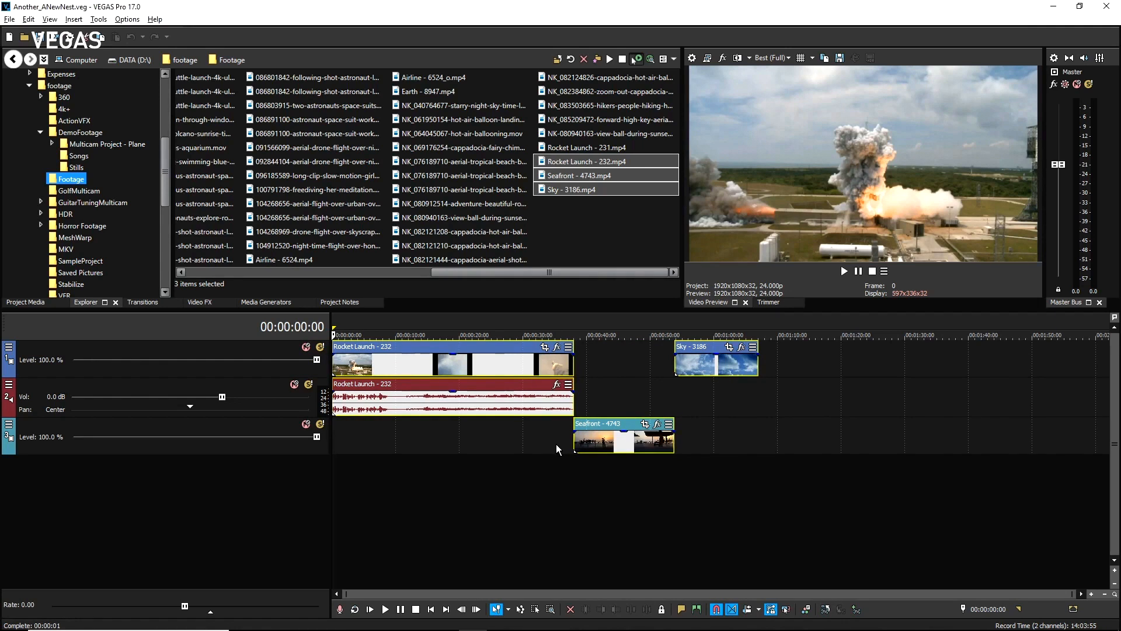
mouse_move(1104, 27)
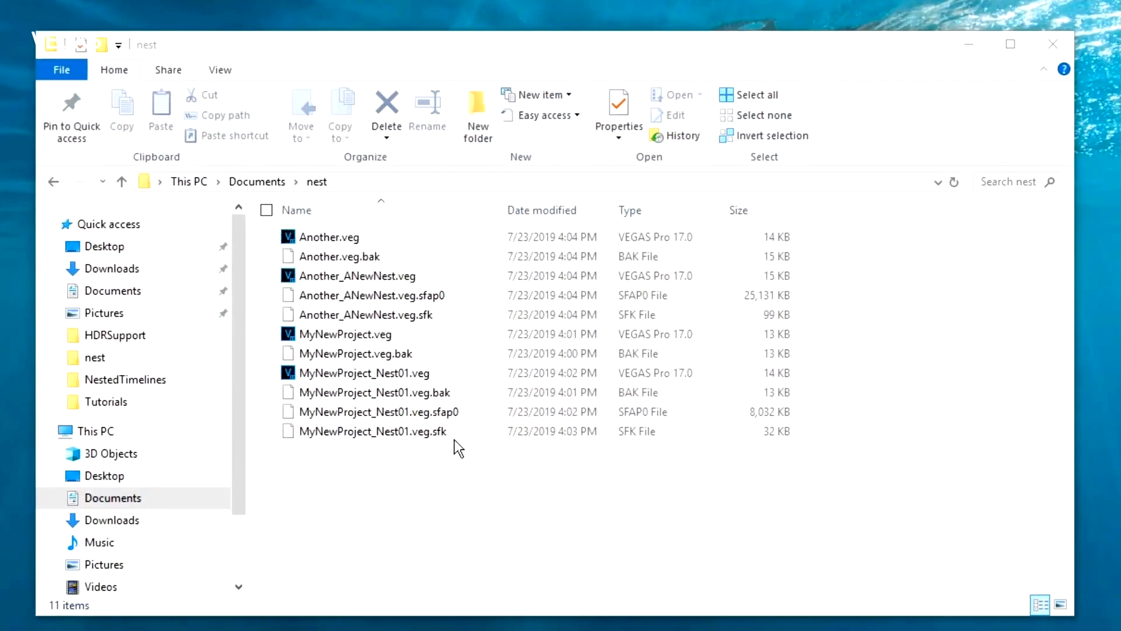
mouse_move(429, 472)
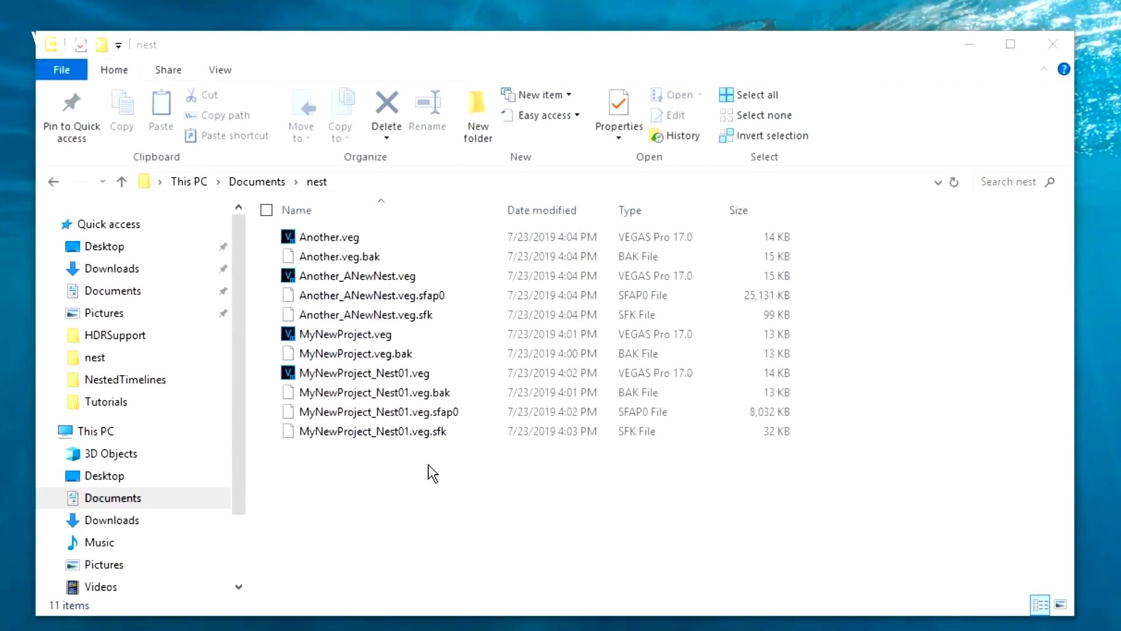
mouse_move(337, 436)
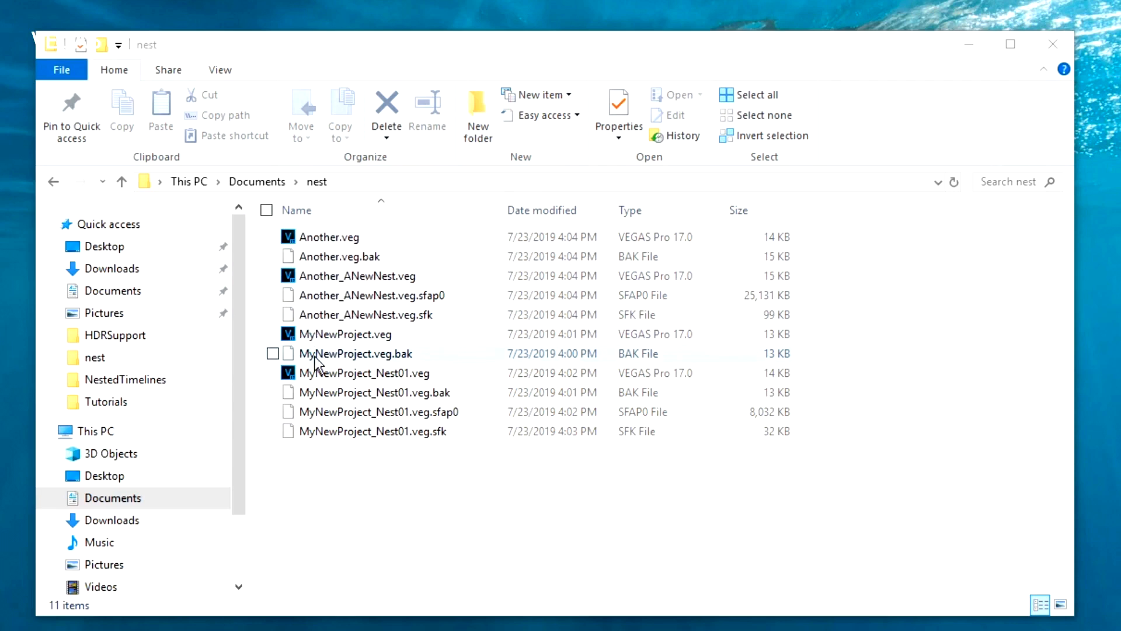
Browse to Documents > nest to view Another.veg beside Another_ANewNest.veg.
left_click(404, 487)
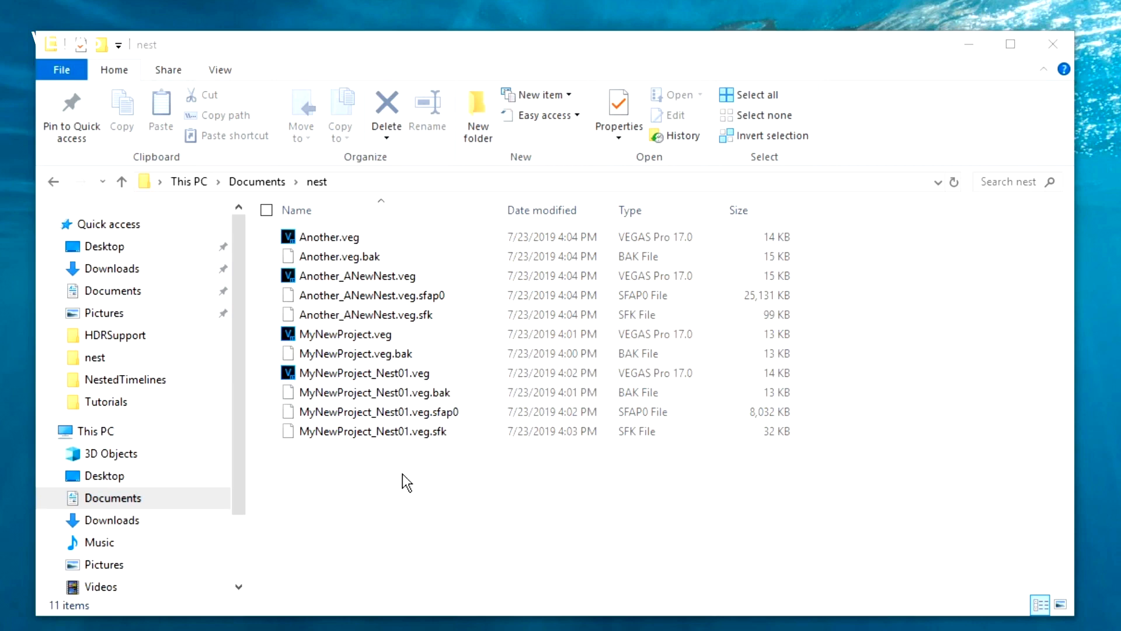
mouse_move(395, 490)
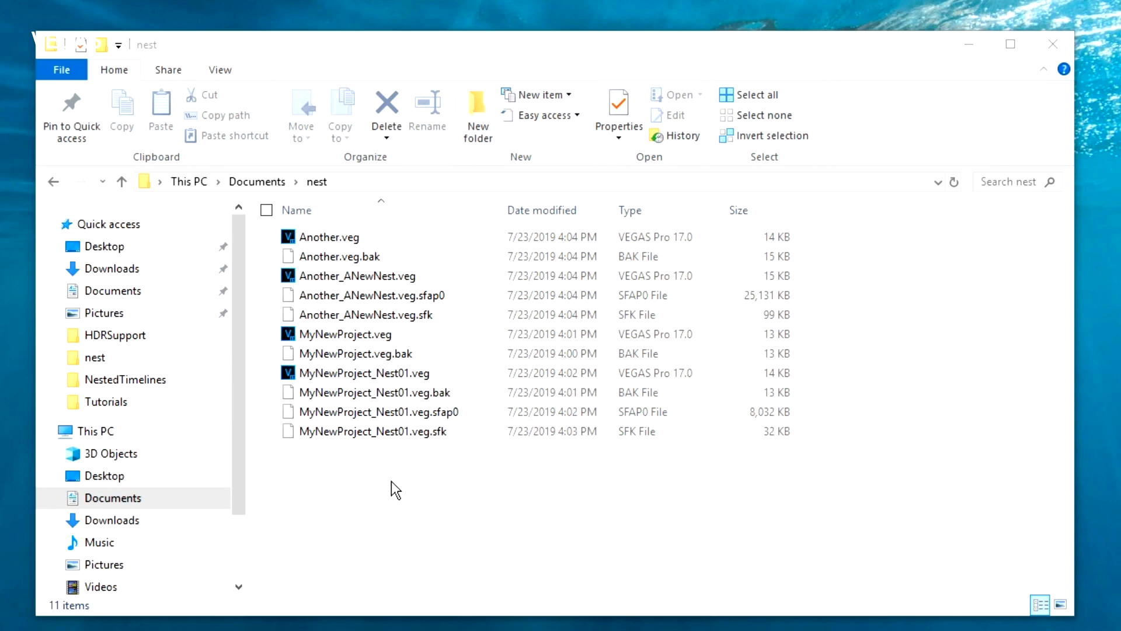
mouse_move(397, 477)
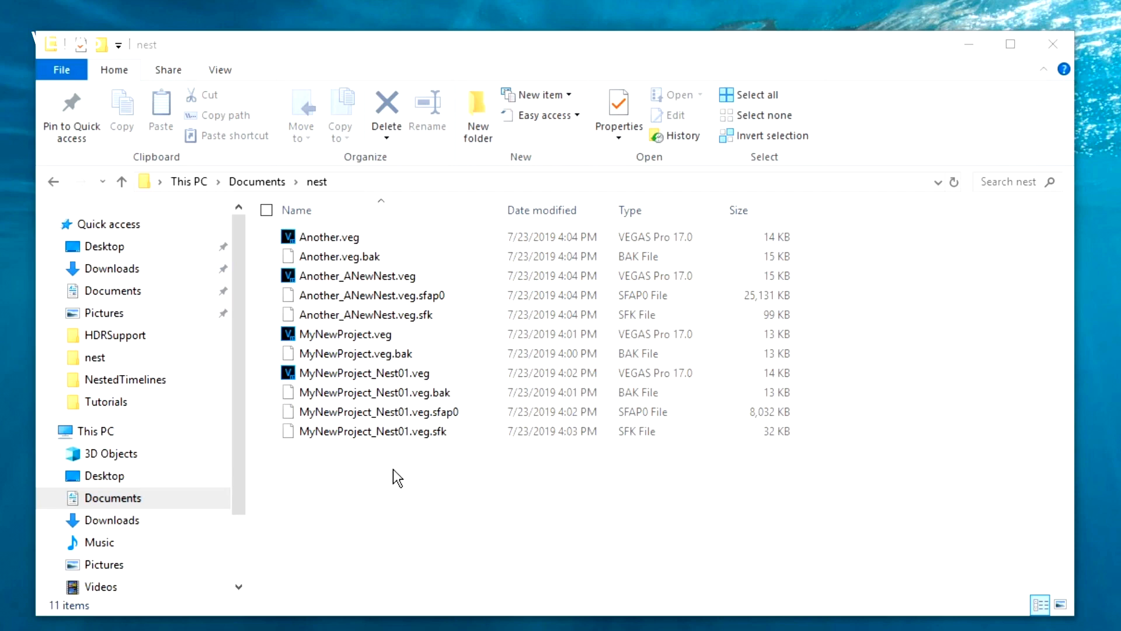
mouse_move(398, 468)
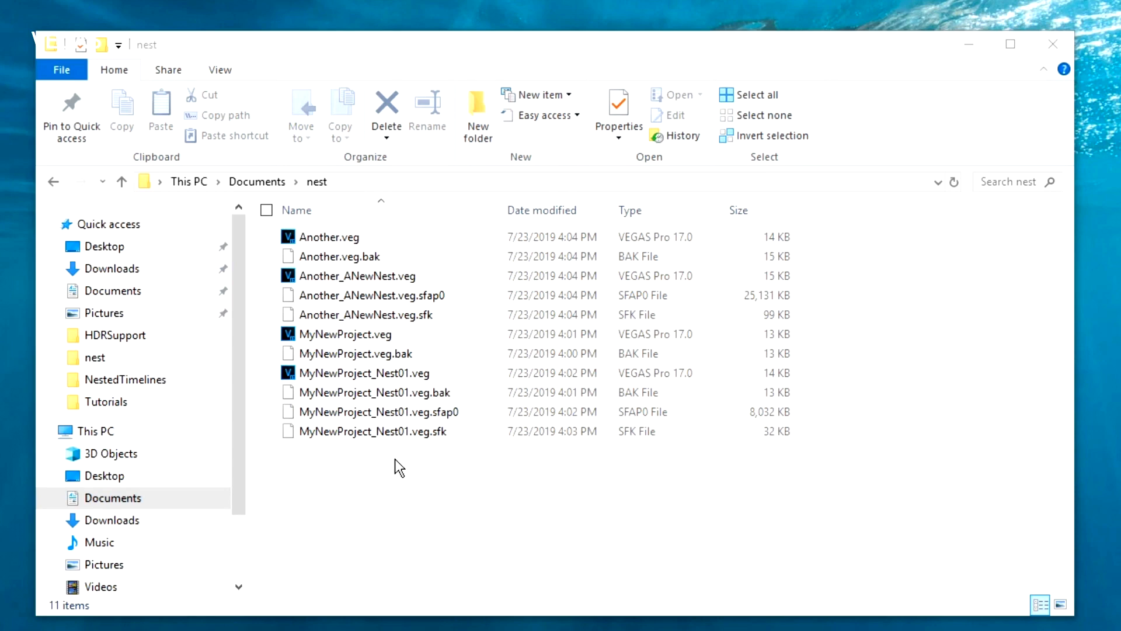
mouse_move(392, 461)
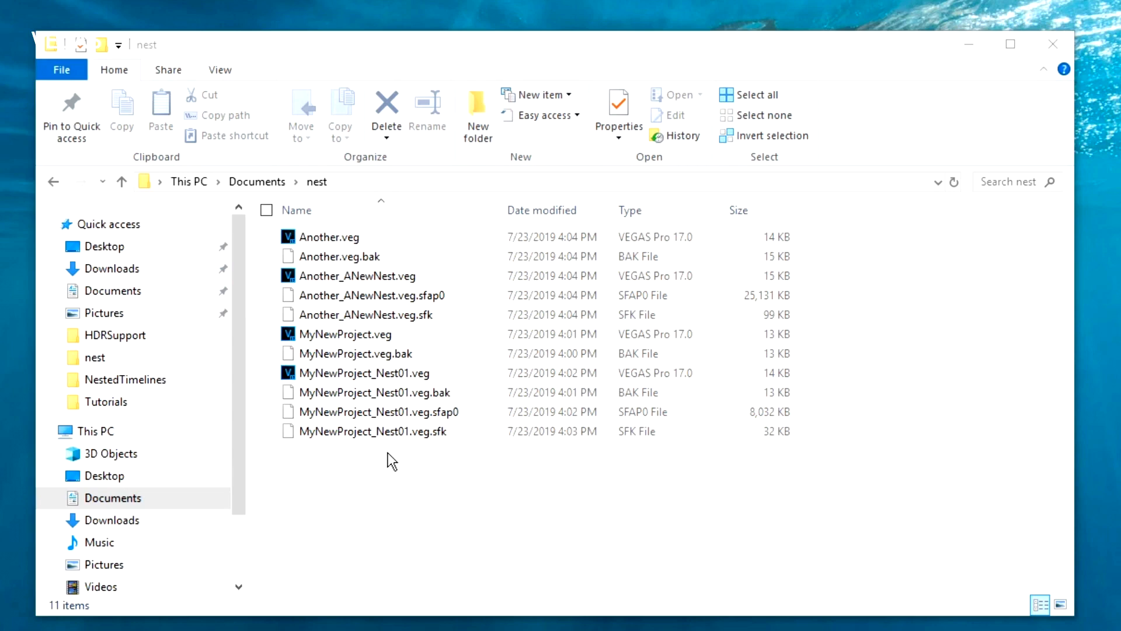
mouse_move(385, 458)
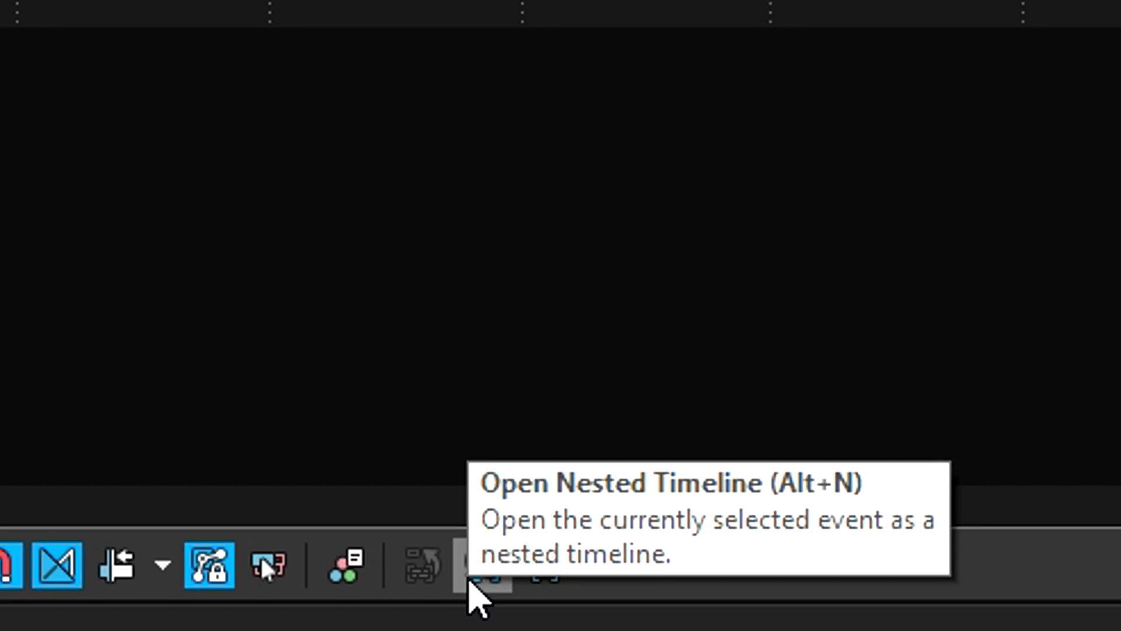
Open the selected nested event as its own timeline with Open Nested Timeline.
left_click(483, 565)
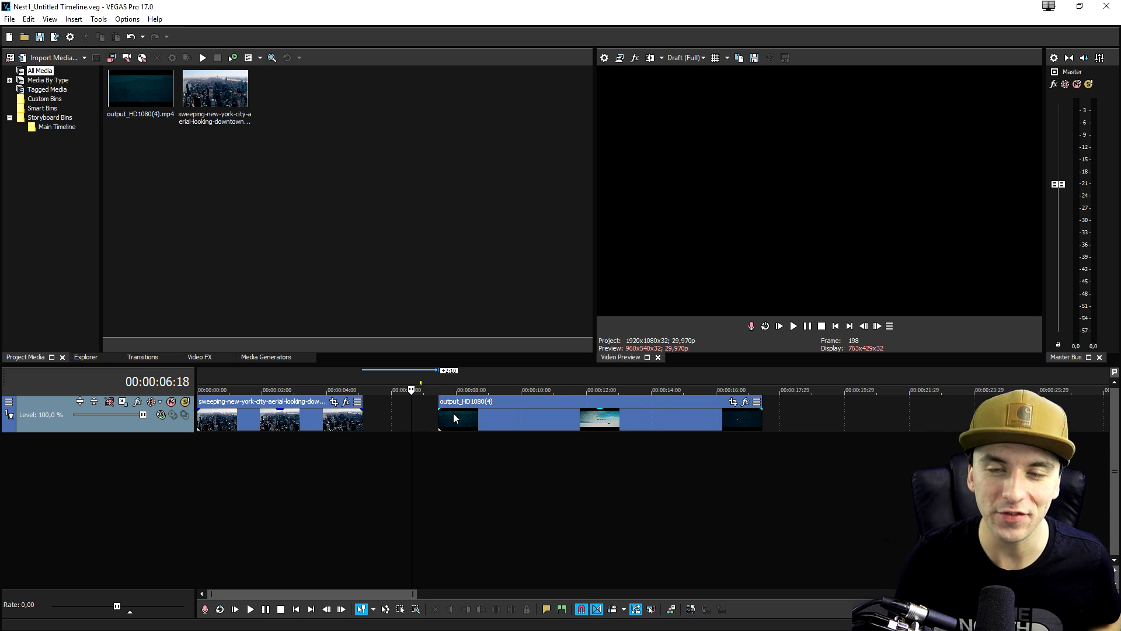
mouse_move(468, 414)
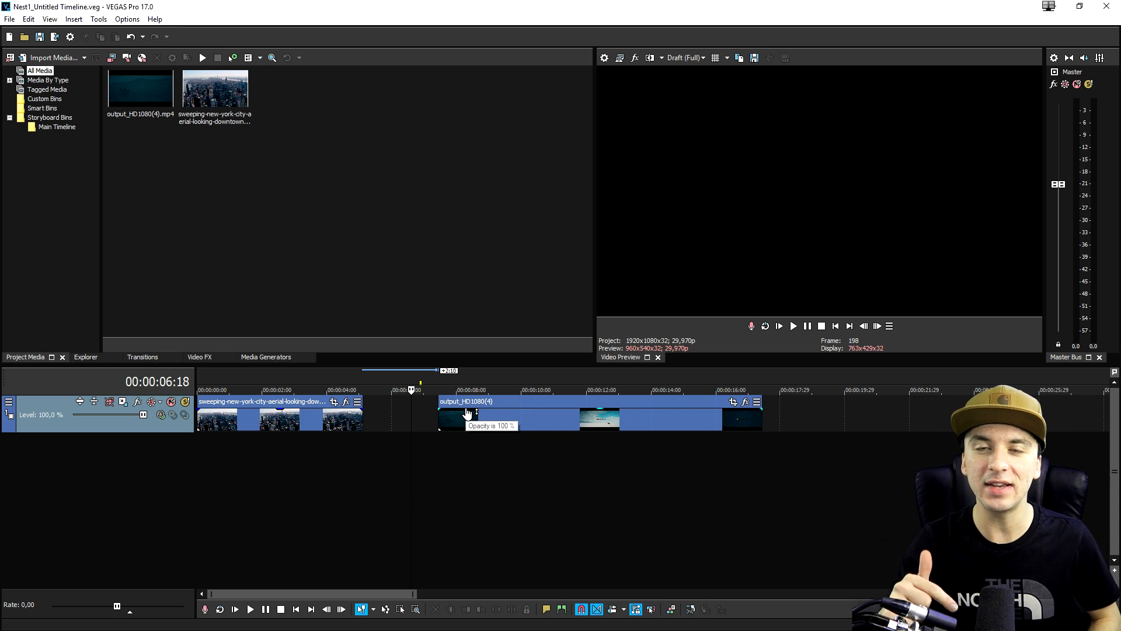